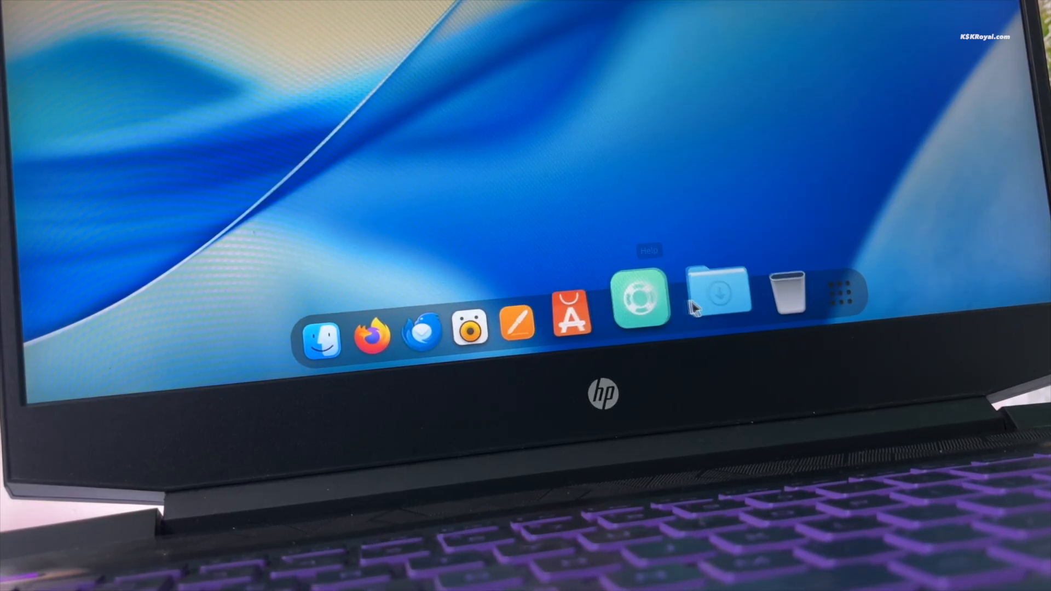
# - Open a GNOME Terminal window from the dock
pyautogui.click(716, 293)
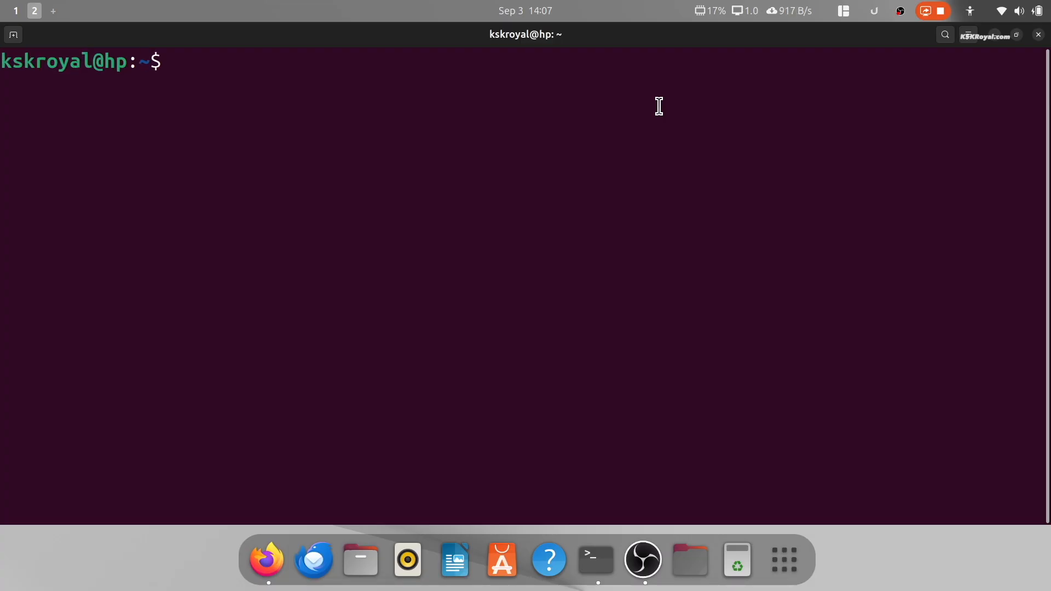
# - Set the dash-to-dock click action to 'minimize-or-previews' and start the WhiteSur git clone
pyautogui.write("gsettings set org.gnome.shell.extensions.dash-to-dock click-action 'minimize-or-previews'")
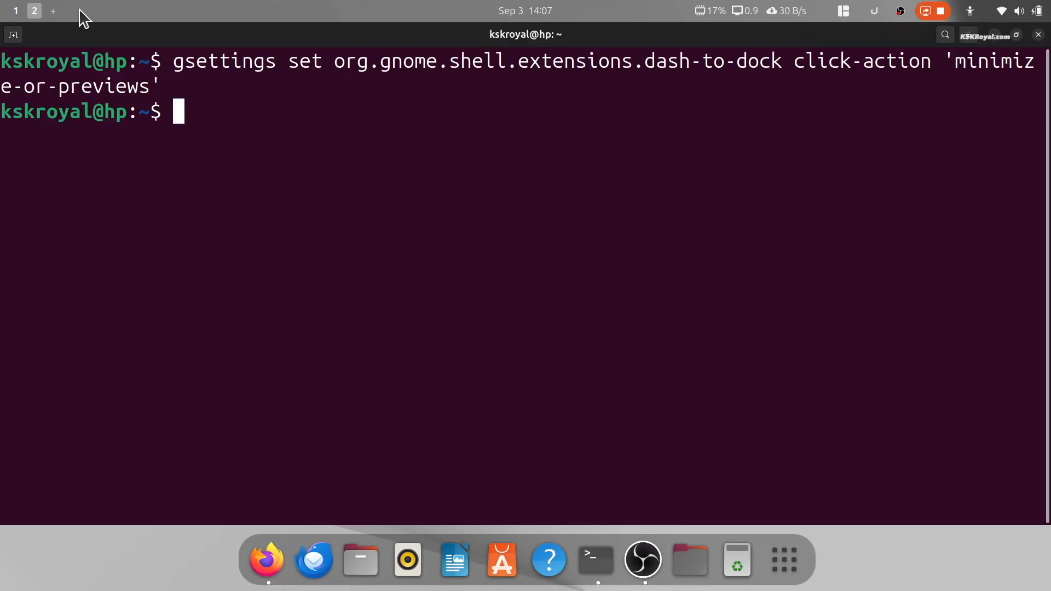
pyautogui.write('git clone https://github.com/vincel')
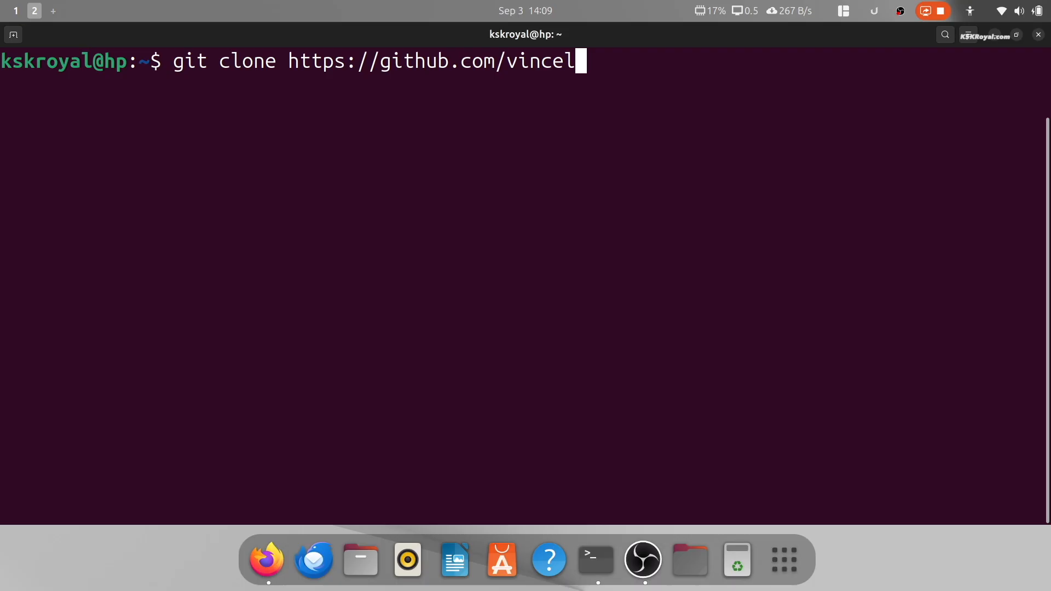
# - Clone WhiteSur-wallpapers, then run sudo install-gnome-backgrounds.sh and install-wallpapers.sh
pyautogui.write('iuice/WhiteSur-wallpapers.git')
pyautogui.write('cd WhiteSur-wallpapers/')
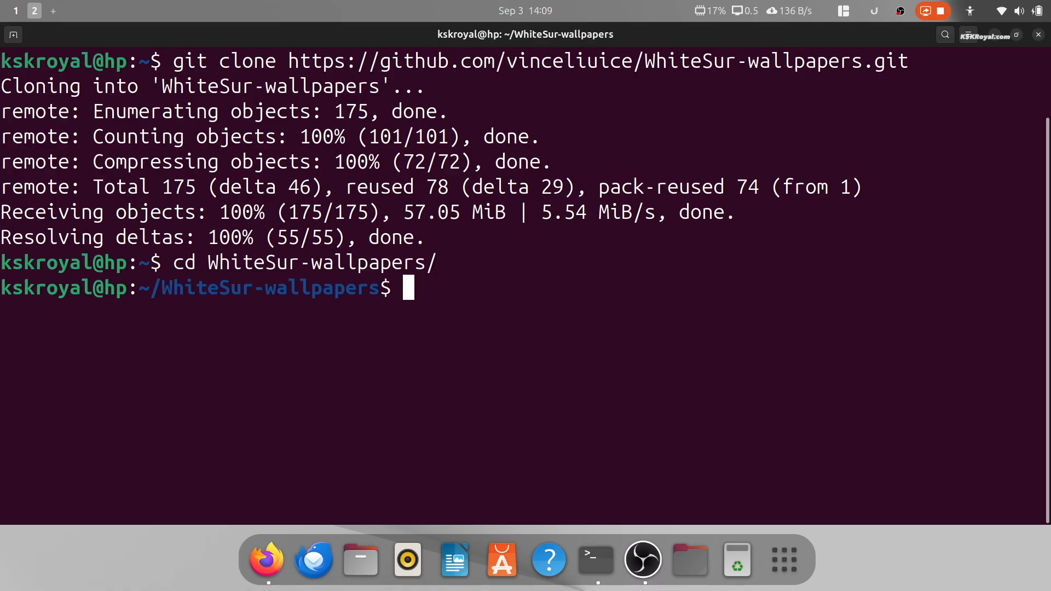
pyautogui.write('ls *sh')
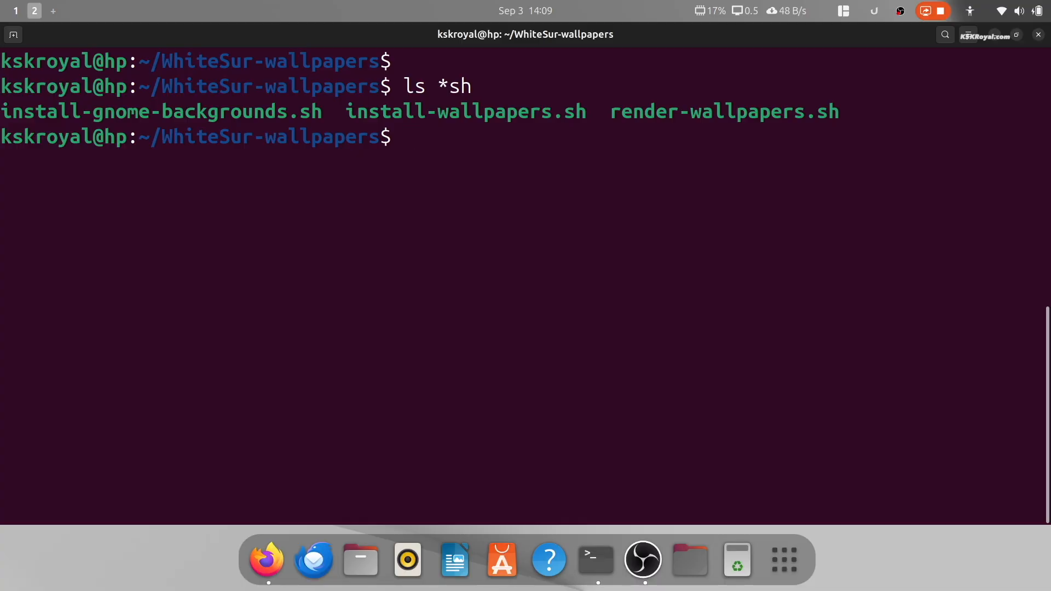
pyautogui.write('sudo ./install-gnome-backgrounds.sh')
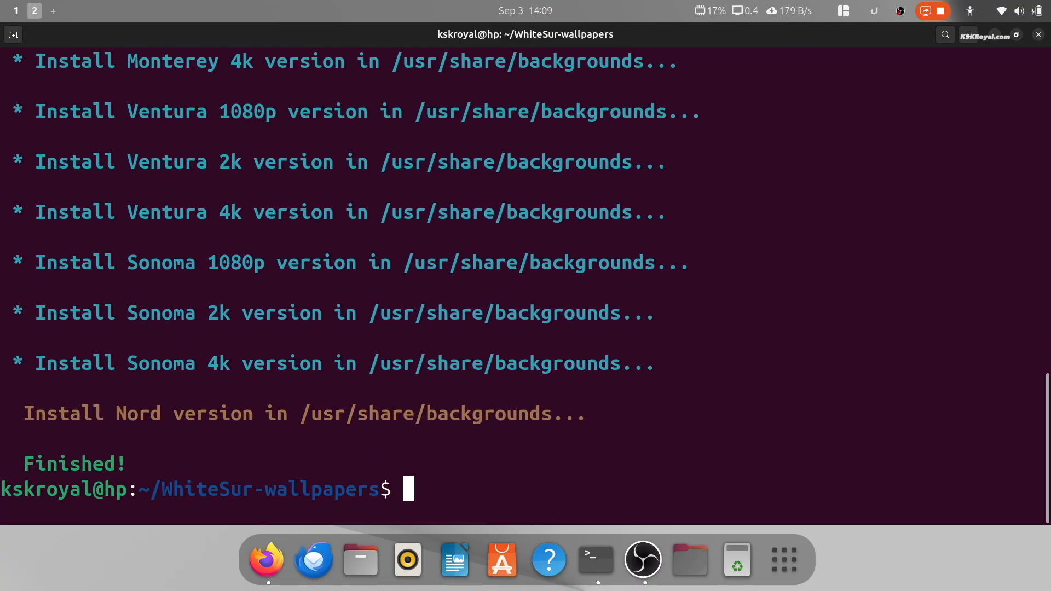
pyautogui.write('./install-wallpapers.sh')
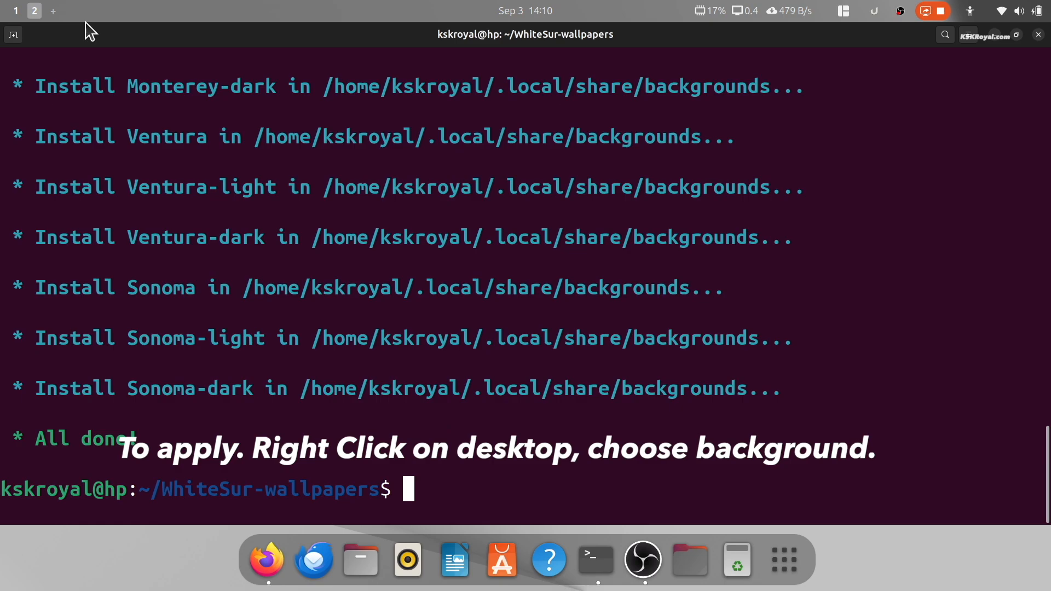
pyautogui.moveTo(72, 22)
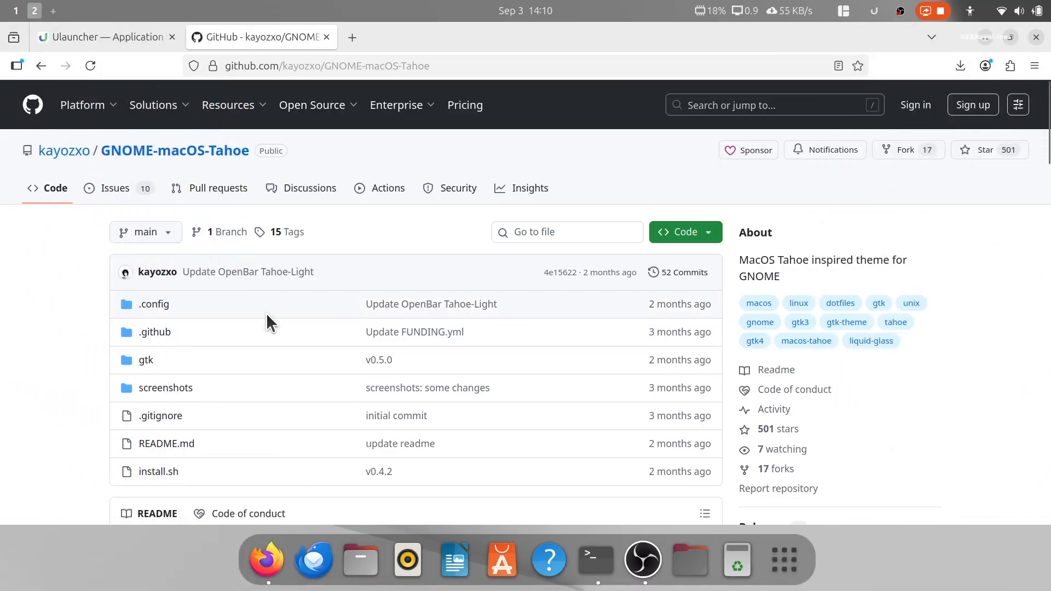
pyautogui.scroll(-3)
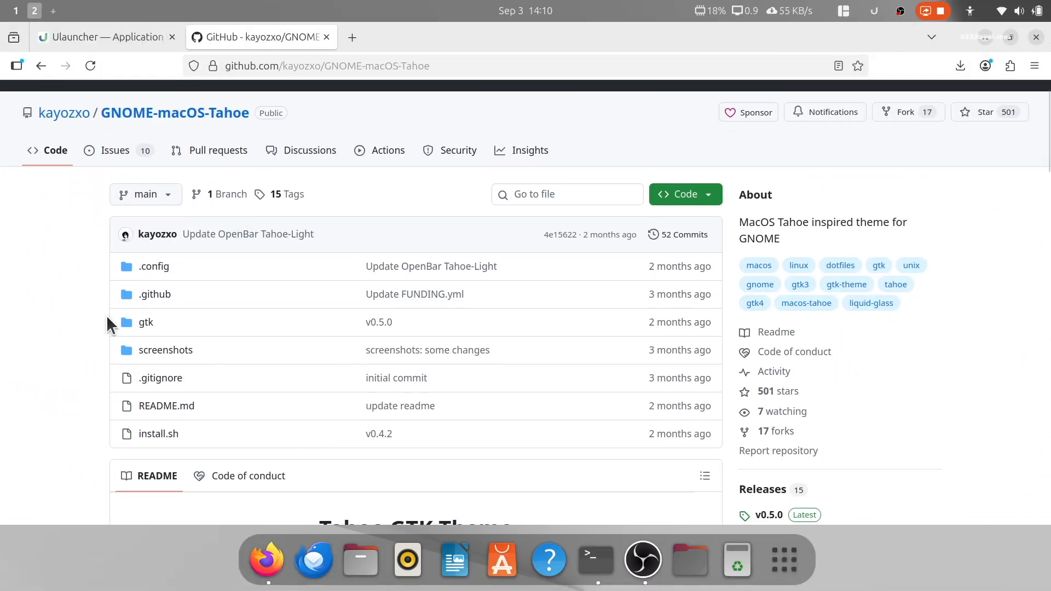
pyautogui.scroll(-3)
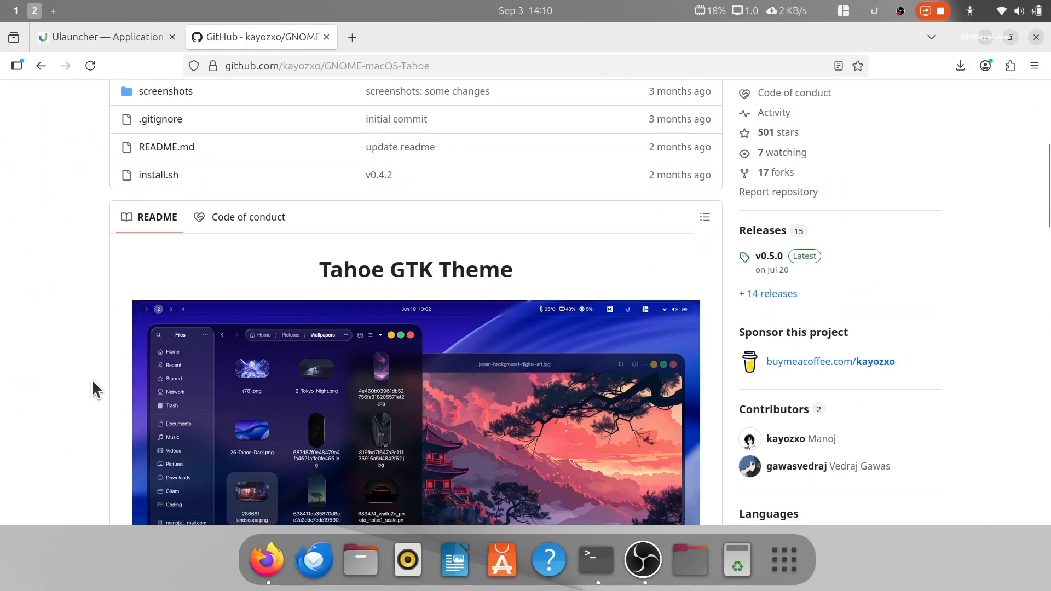
pyautogui.scroll(-3)
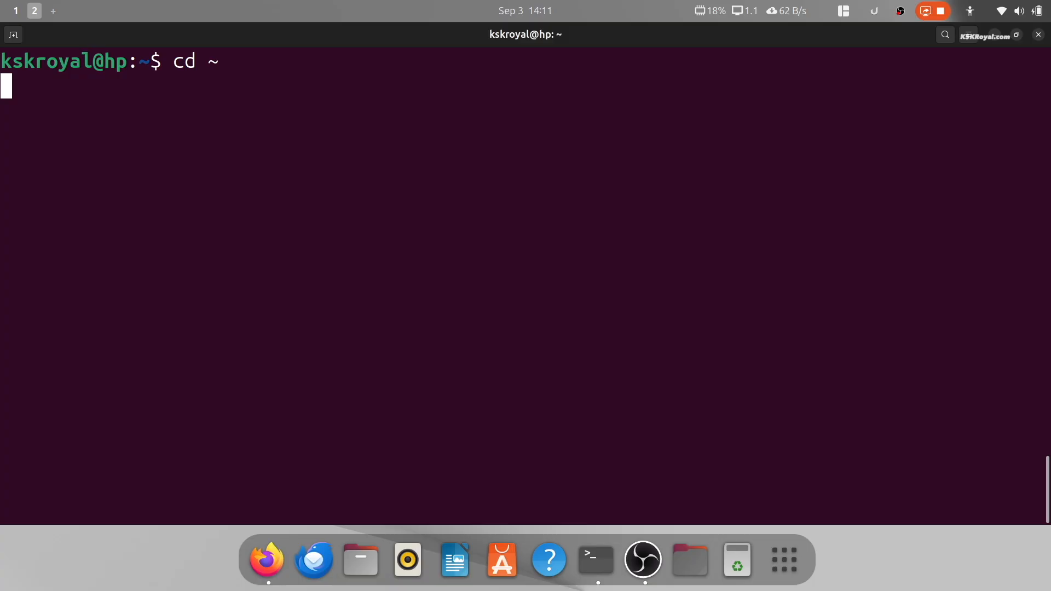
# - Clone GNOME-macOS-Tahoe with --depth=1, check install.sh --help, and run the installer
pyautogui.write('git clone https://github.com/kayozxo/GNOME-macOS-Tahoe --depth=1')
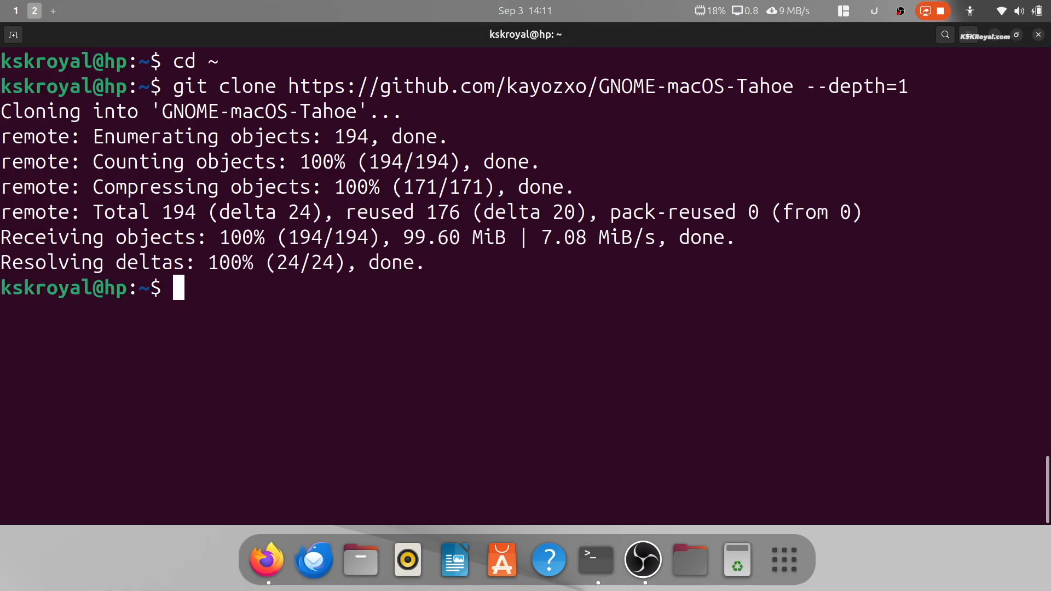
pyautogui.write('cd GNOME-macOS-Tahoe/')
pyautogui.write('ls')
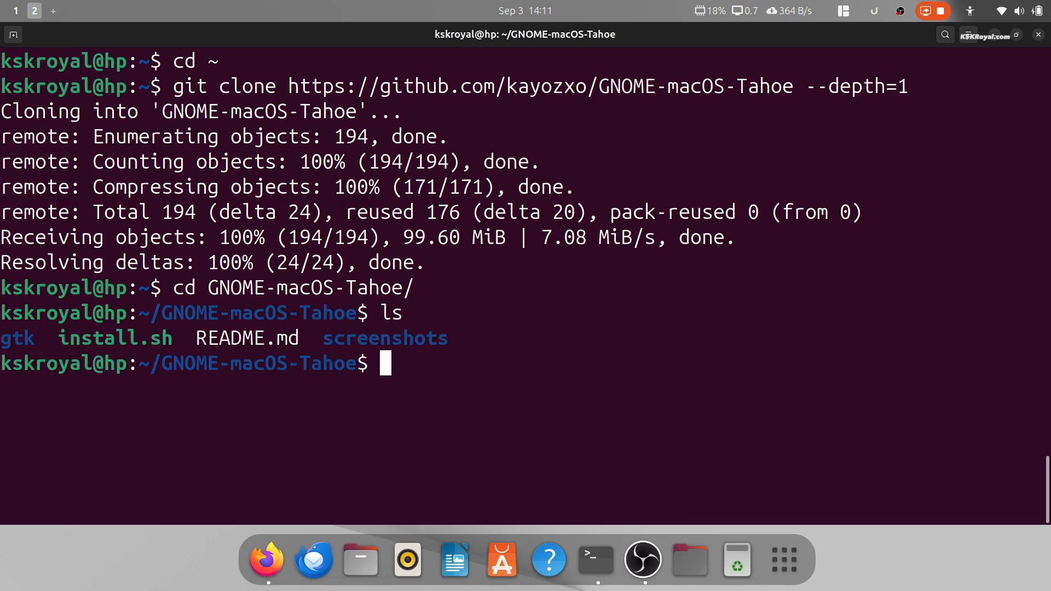
pyautogui.doubleClick(114, 338)
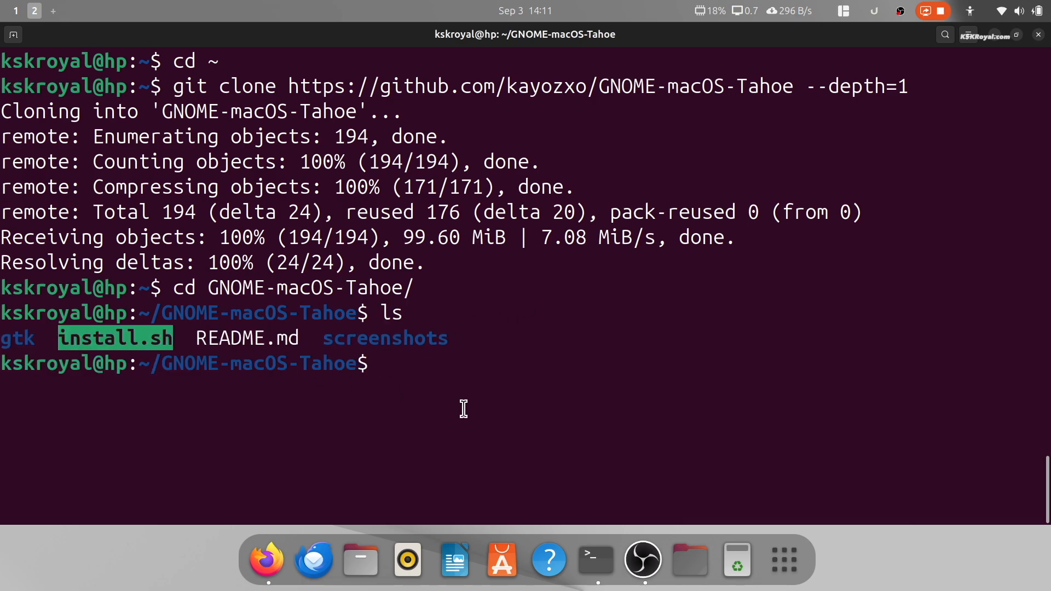
pyautogui.write('./install.sh --help')
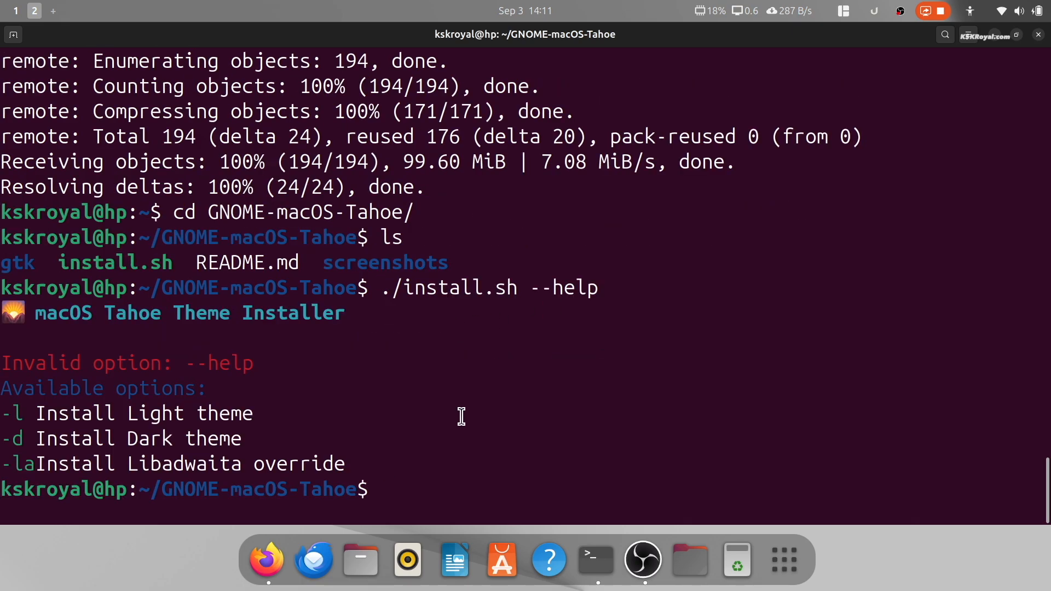
pyautogui.doubleClick(453, 288)
pyautogui.write('./install.sh')
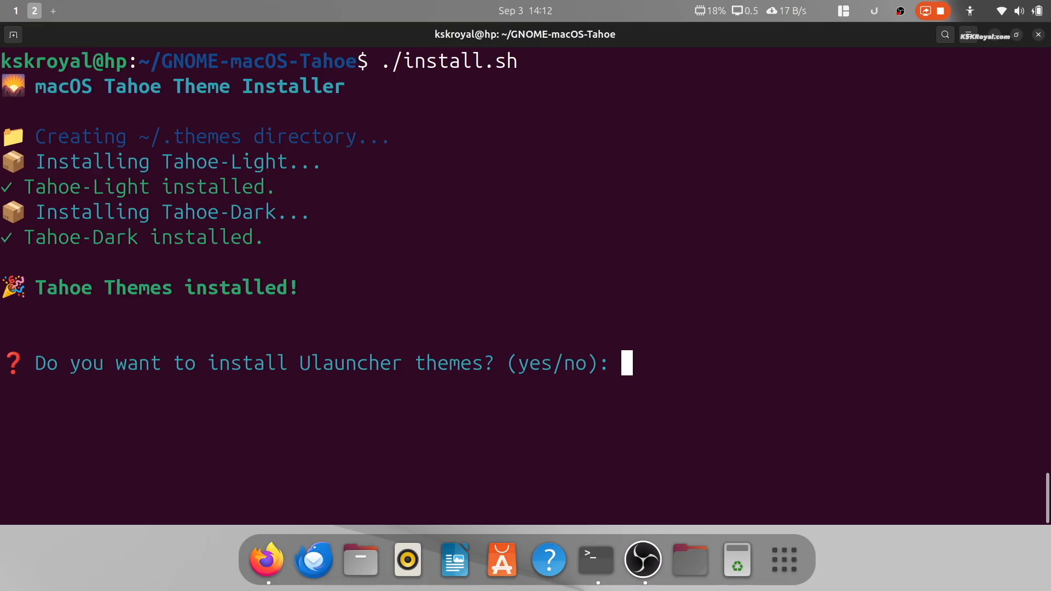
# - Answer yes for Ulauncher themes, MacTahoe icons, WhiteSur cursors and the GDM theme
pyautogui.write('yes')
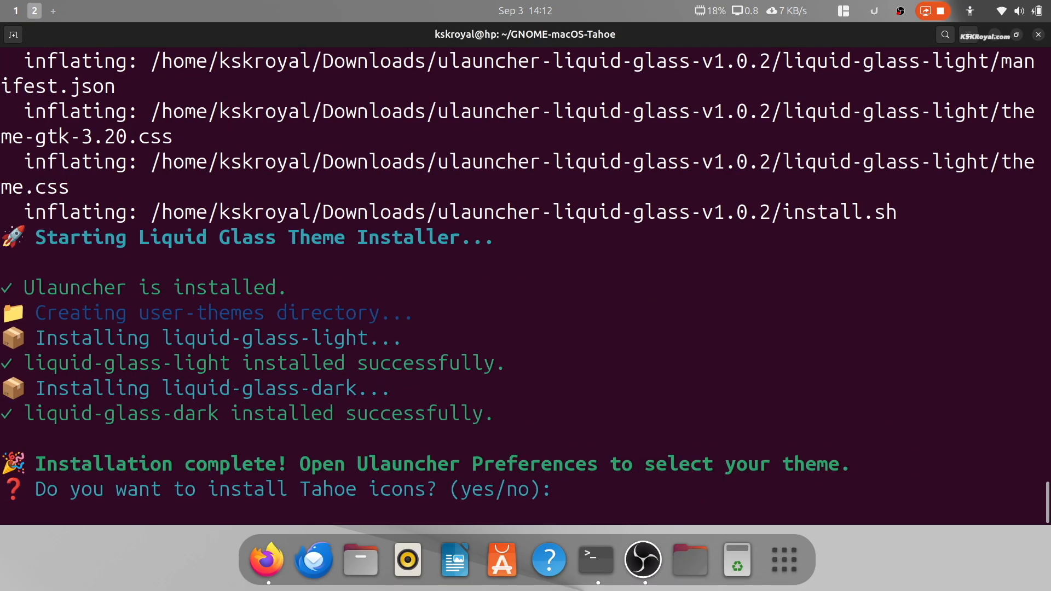
pyautogui.write('yes')
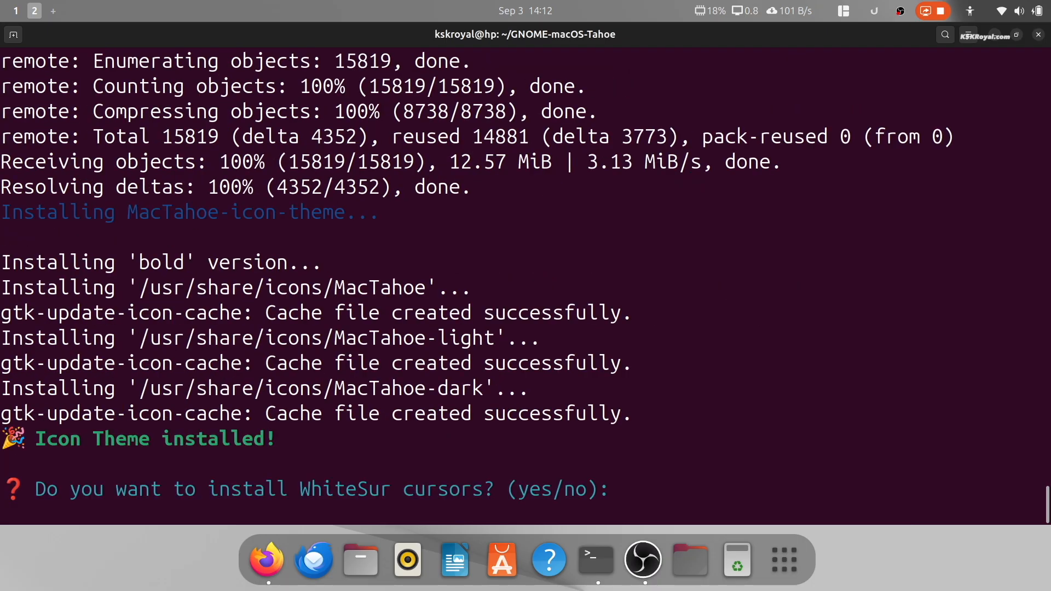
pyautogui.write('yes')
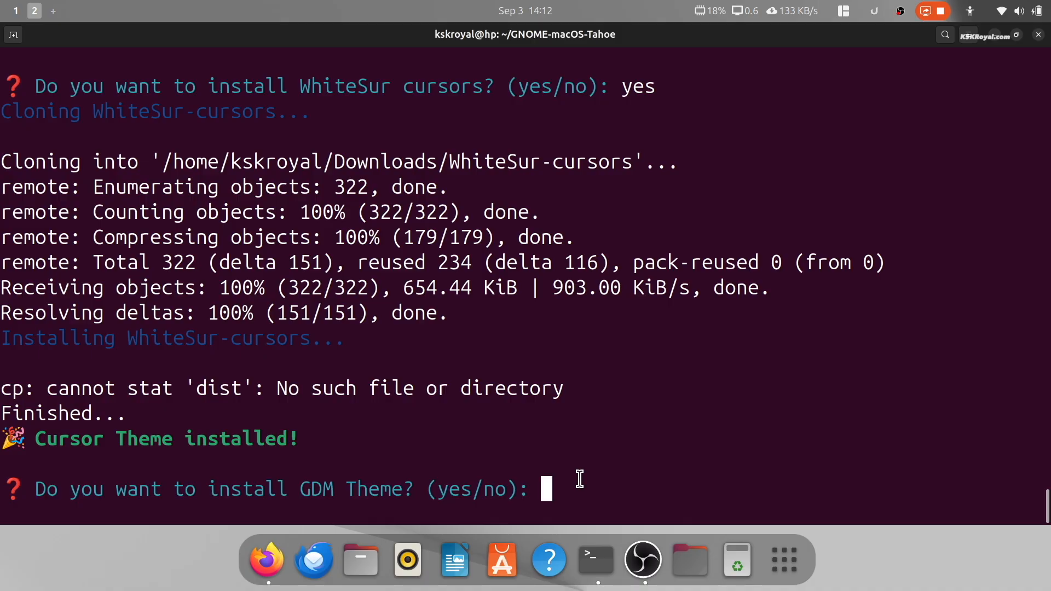
pyautogui.write('yes')
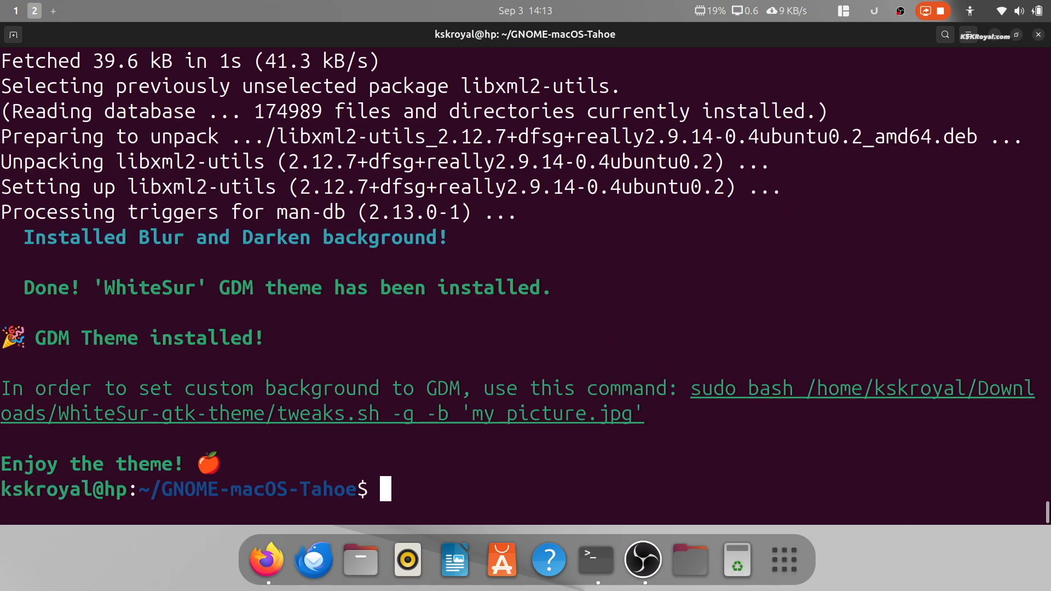
pyautogui.moveTo(693, 391)
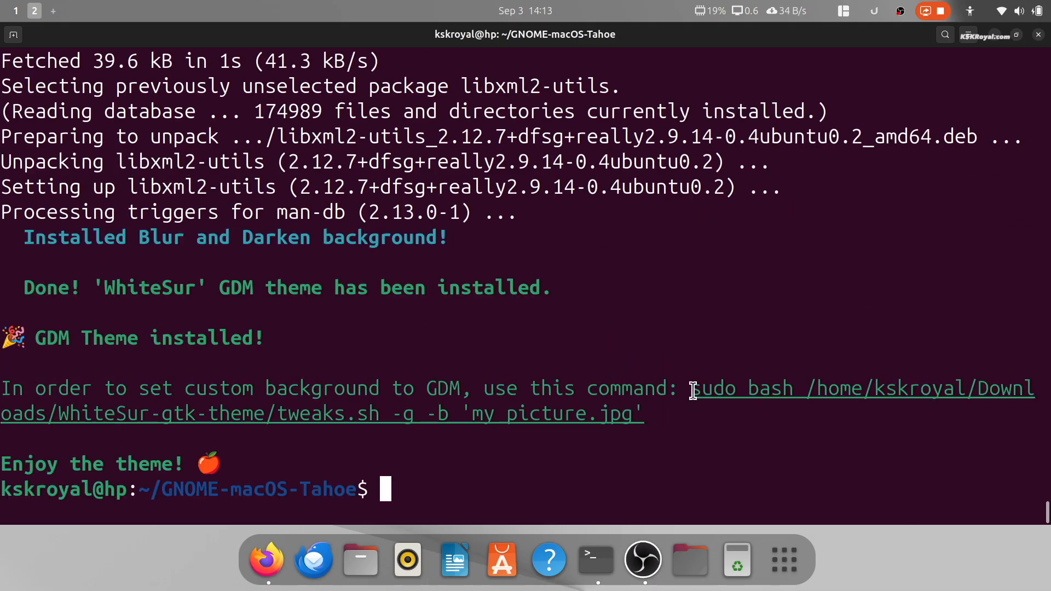
pyautogui.moveTo(692, 387); pyautogui.dragTo(640, 414)
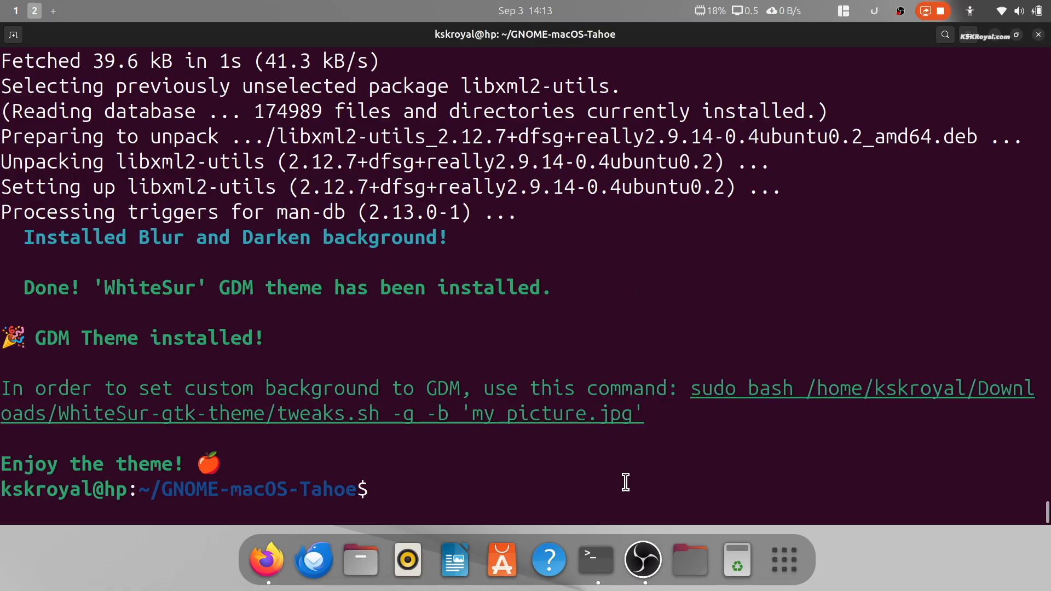
# - Type the WhiteSur tweaks.sh GDM background command pointing at ~/Pictures/Tahoe-Light.jpg
pyautogui.write("sudo bash /home/kskroyal/Downloads/WhiteSur-gtk-theme/tweaks.sh -g -b 'my picture.jpg'")
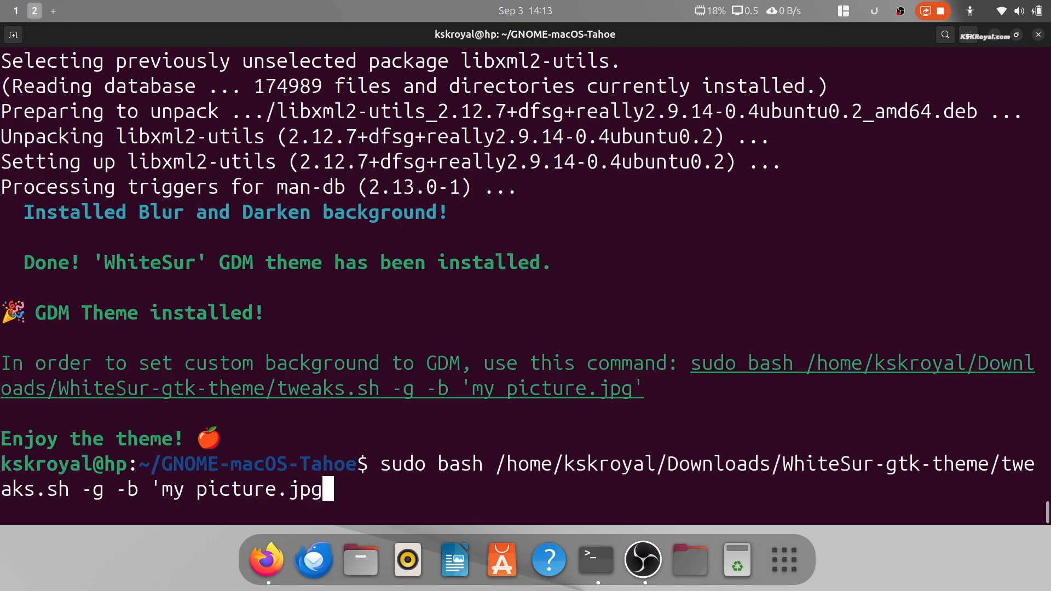
pyautogui.write('~/Pictures/Tahoe-')
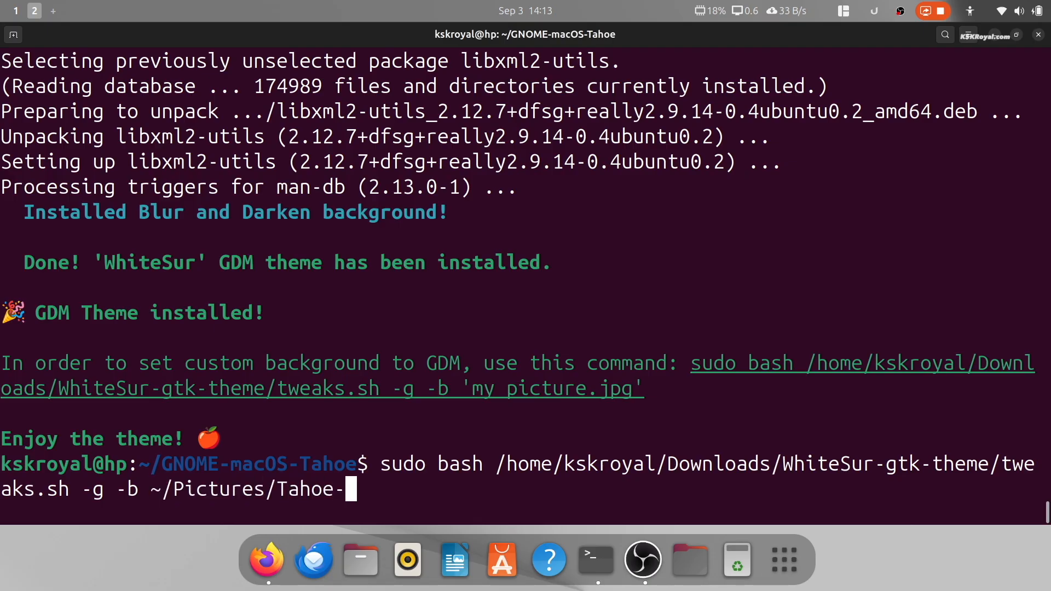
pyautogui.write('Light.jpg')
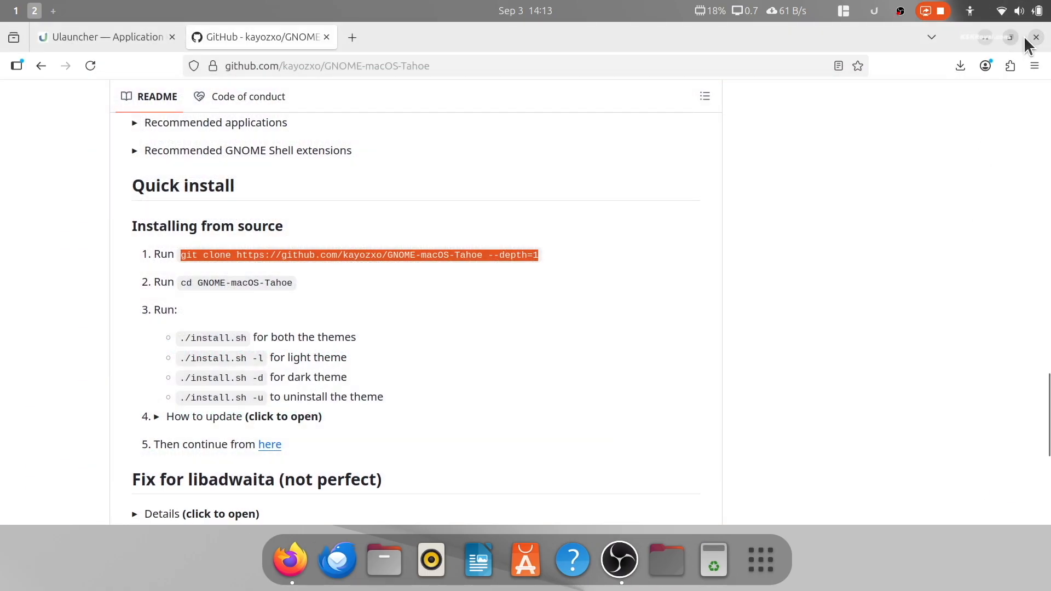
# - Close Firefox and launch GNOME Tweaks
pyautogui.click(1036, 37)
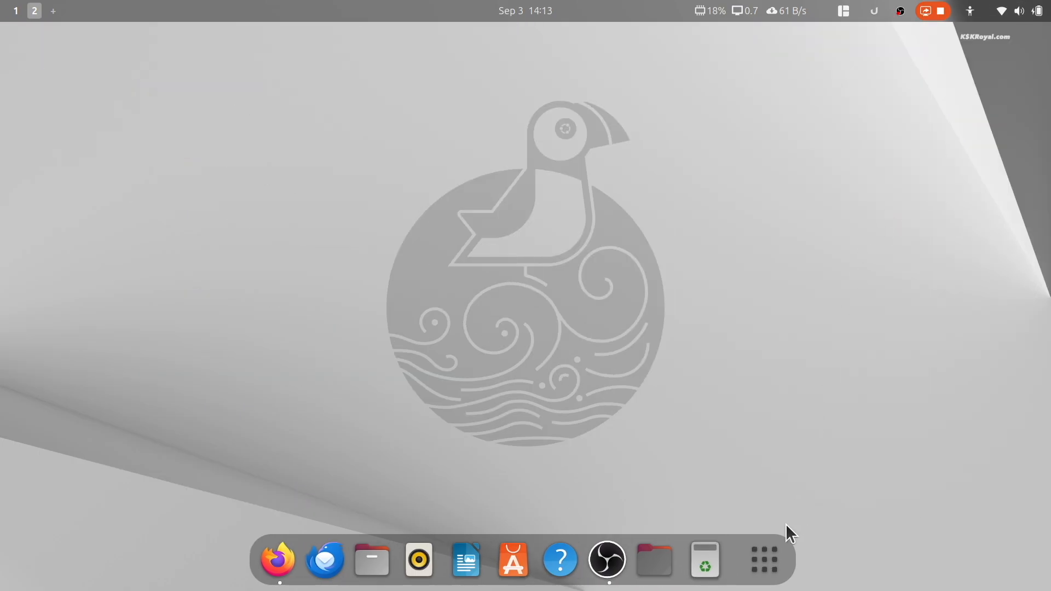
pyautogui.click(762, 560)
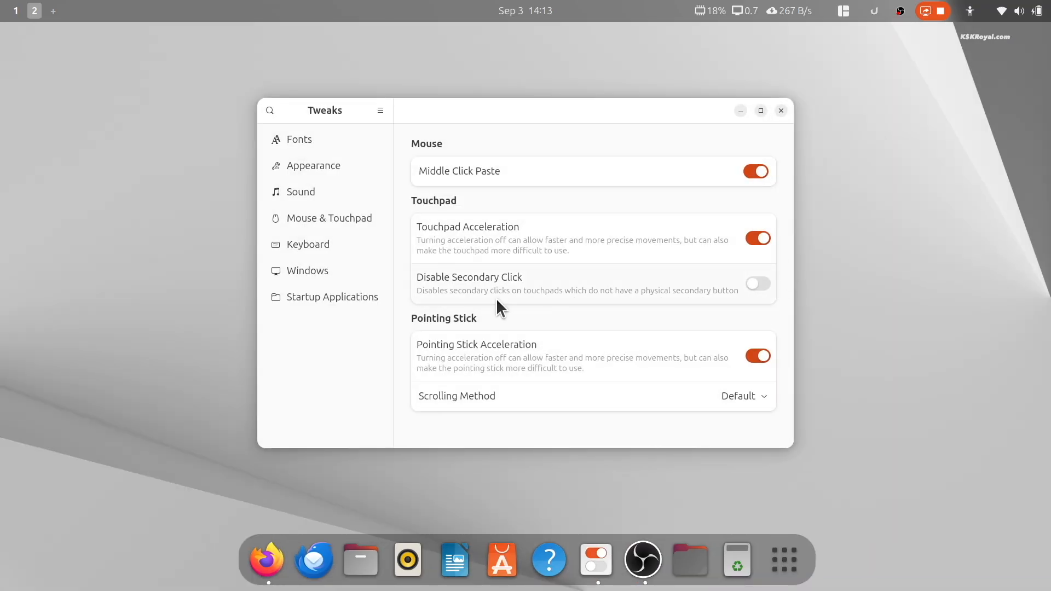
# - Set the cursor and icon themes to MacTahoe-light in Appearance
pyautogui.click(313, 165)
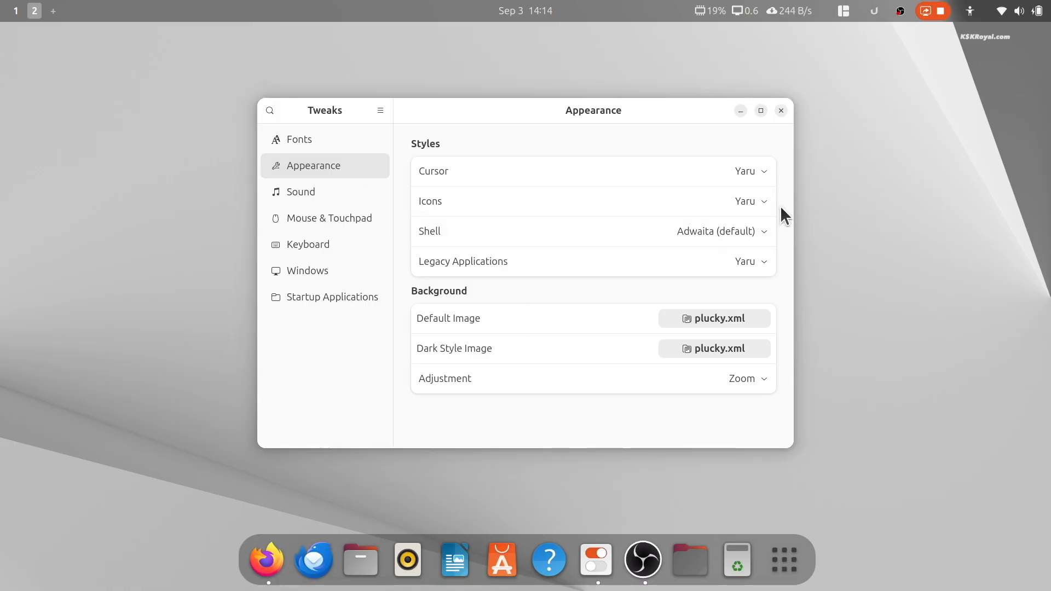
pyautogui.click(750, 171)
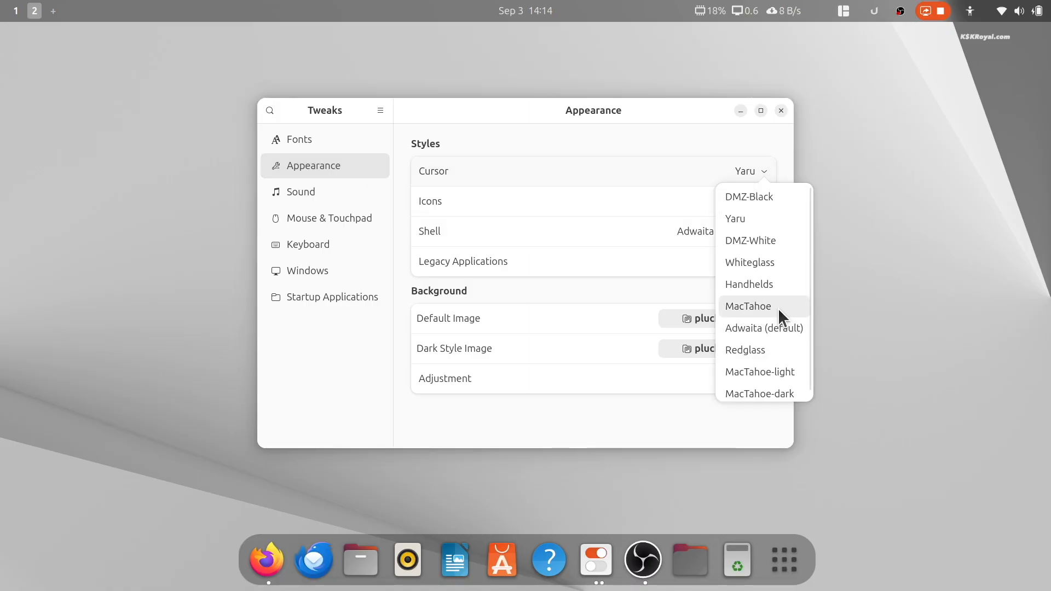
pyautogui.click(759, 372)
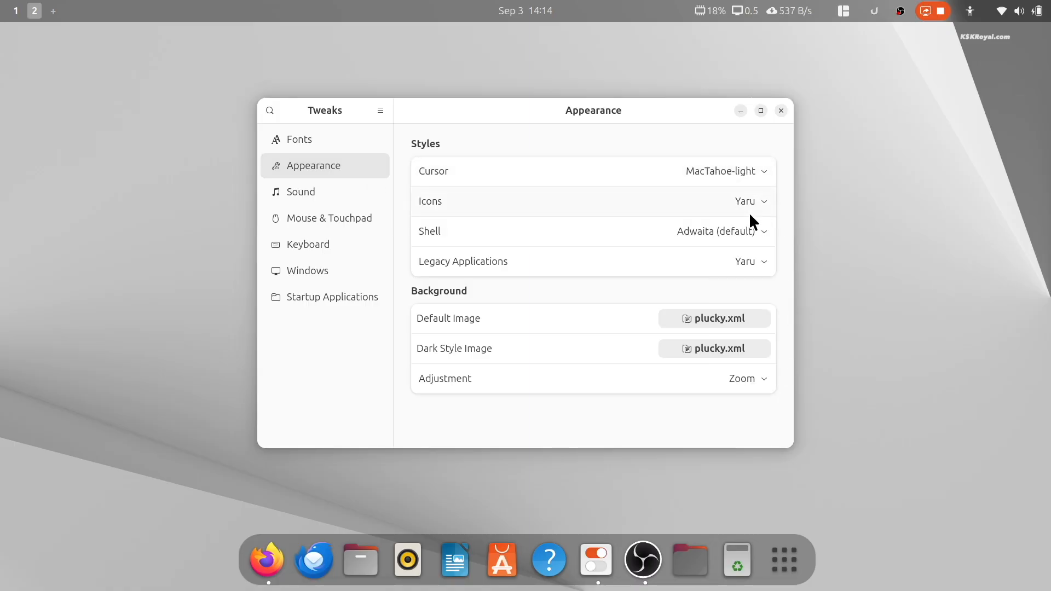
pyautogui.click(749, 201)
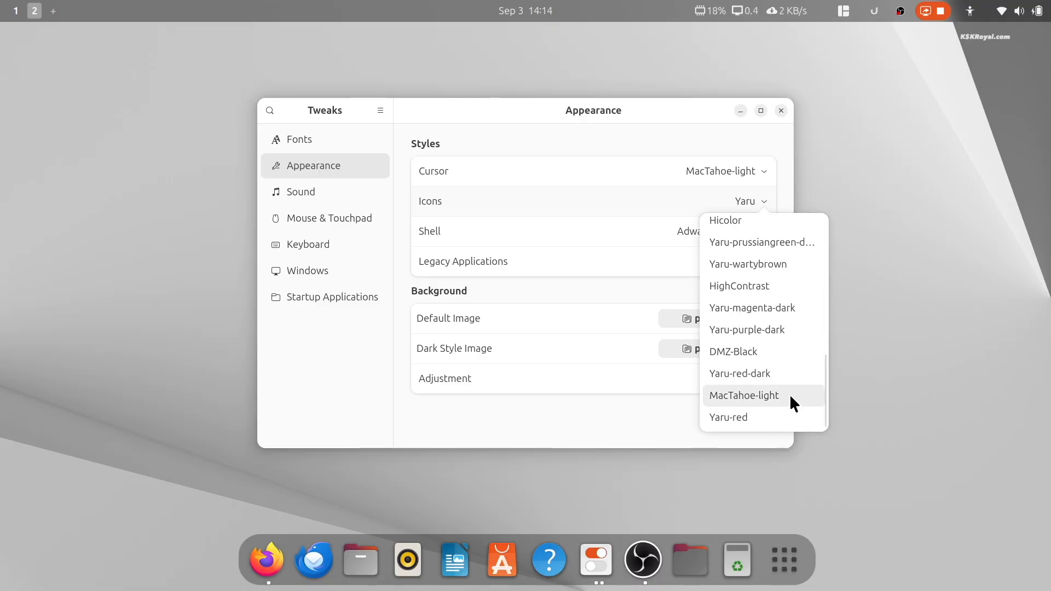
pyautogui.click(743, 395)
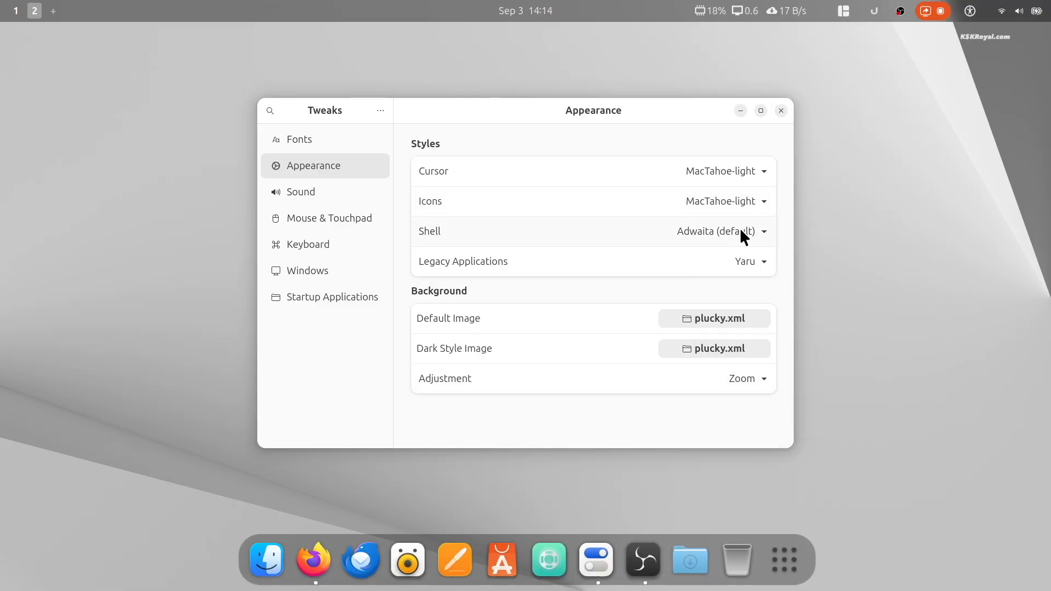
# - Set the shell and legacy application themes to Tahoe-Light and dismiss quick settings
pyautogui.click(762, 231)
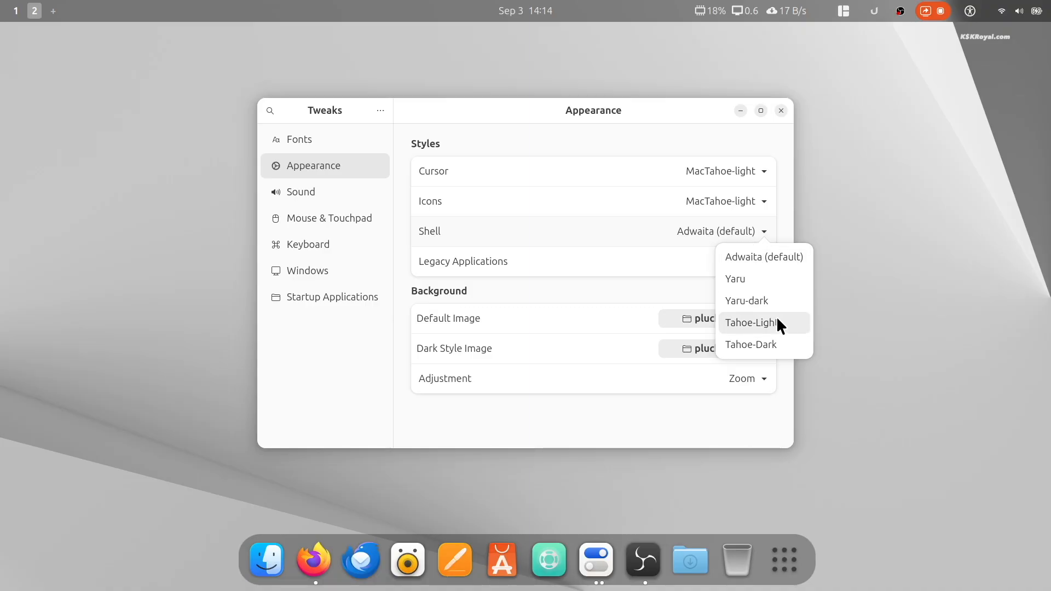
pyautogui.click(751, 323)
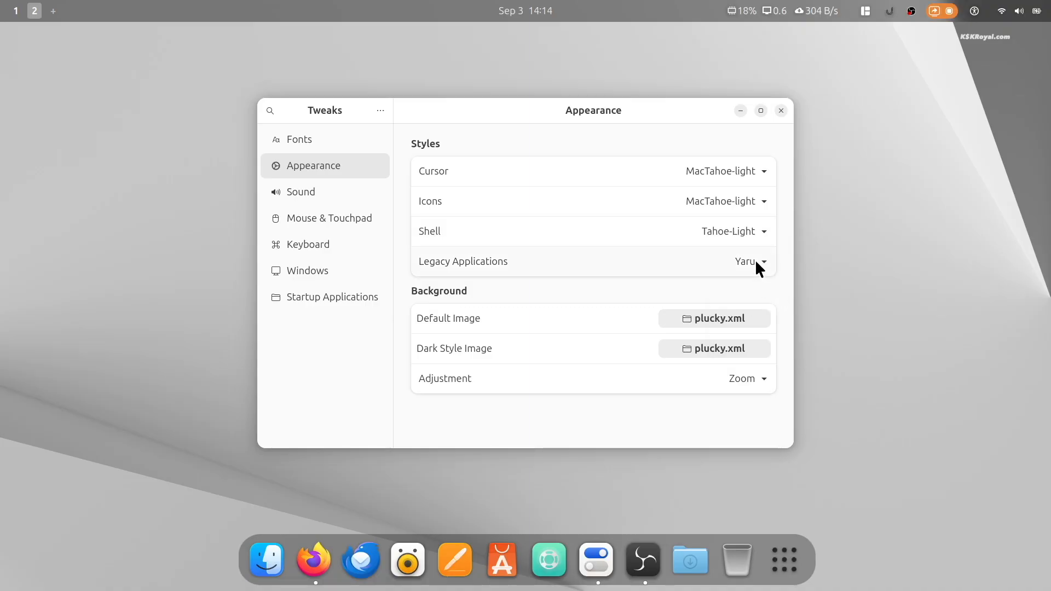
pyautogui.click(750, 262)
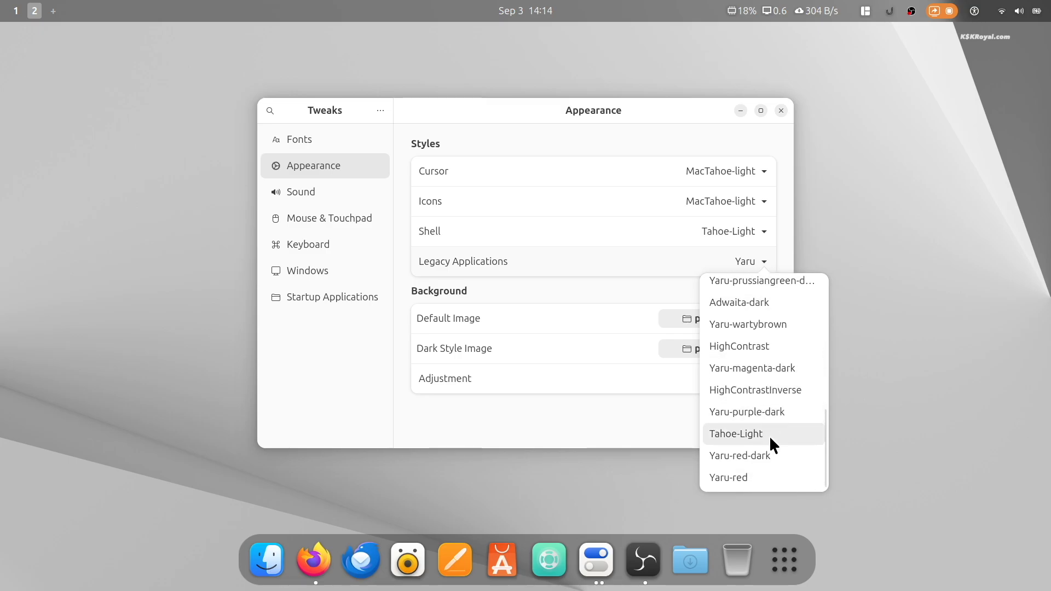
pyautogui.click(735, 433)
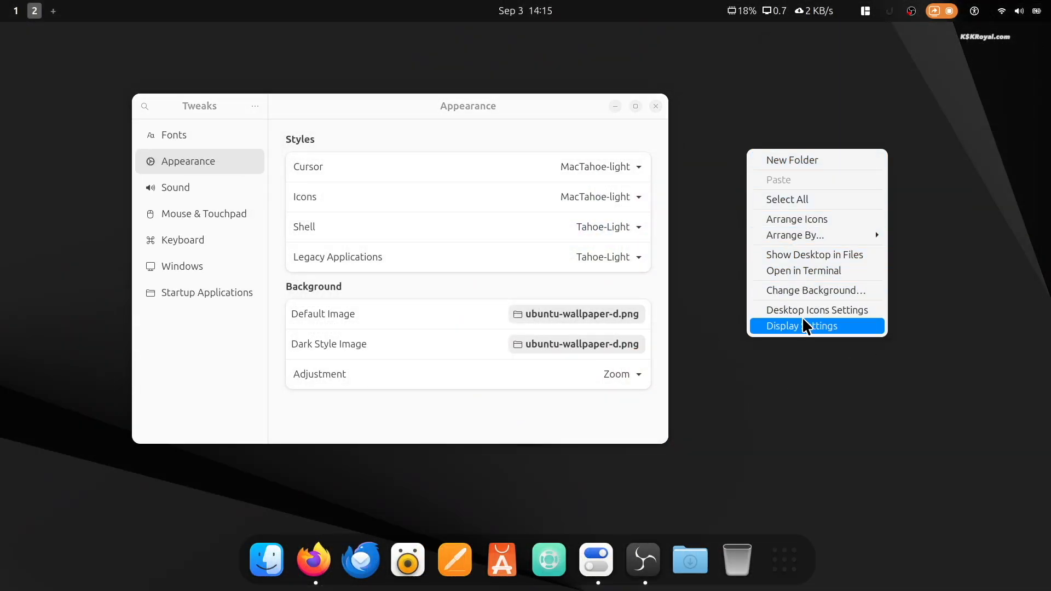
pyautogui.moveTo(982, 181)
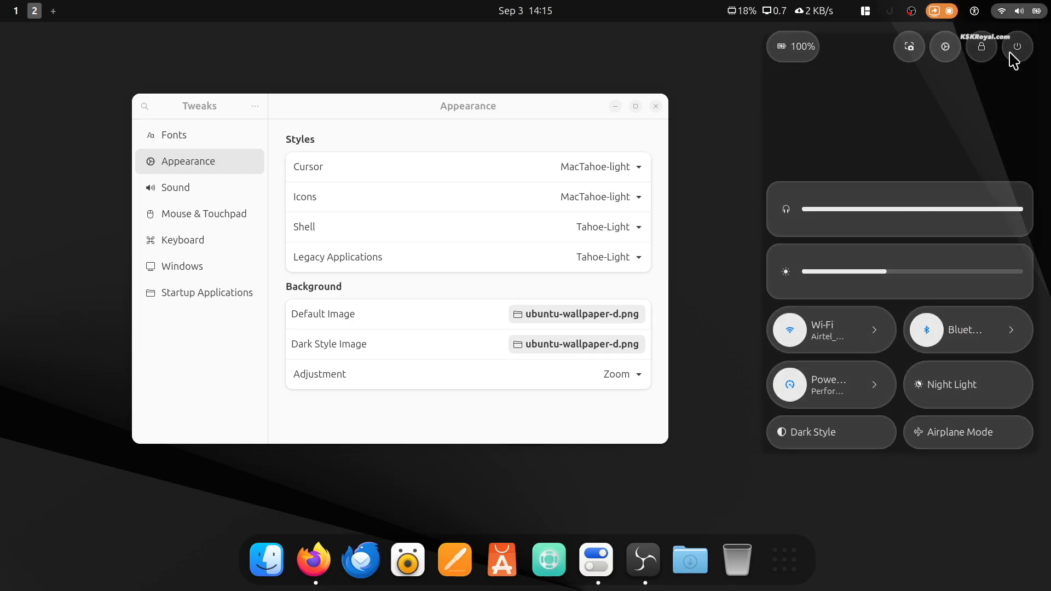
pyautogui.click(1016, 46)
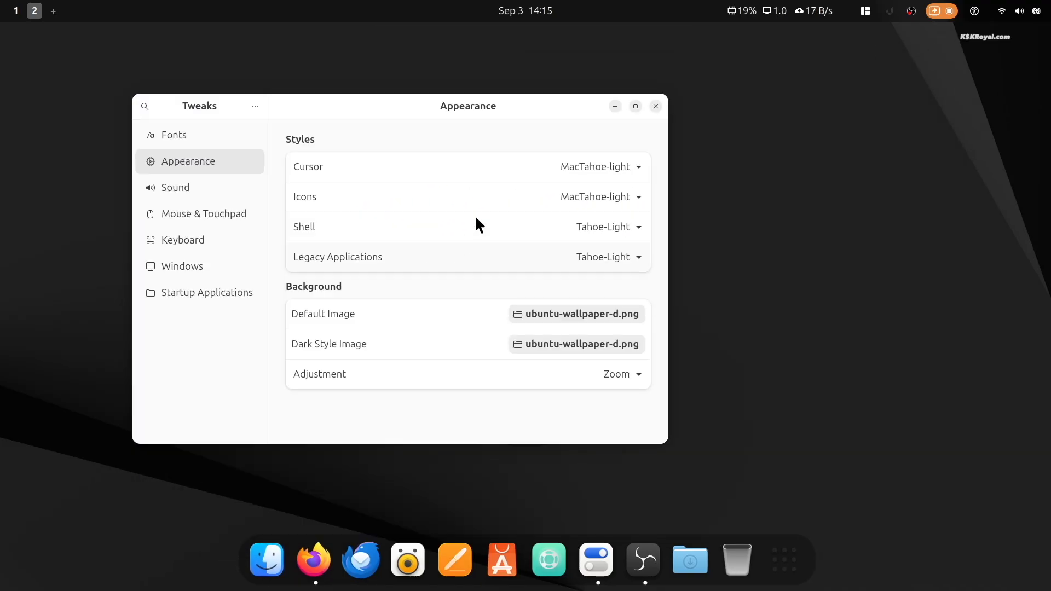
pyautogui.click(181, 266)
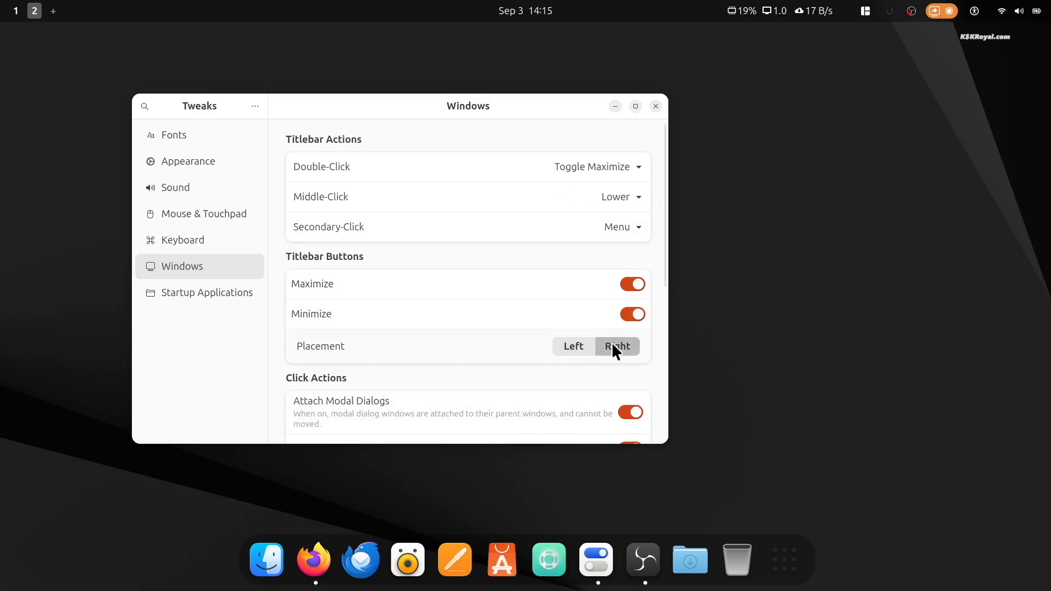
# - Place titlebar buttons on the left, centre new windows, and open Ulauncher Preferences
pyautogui.click(573, 346)
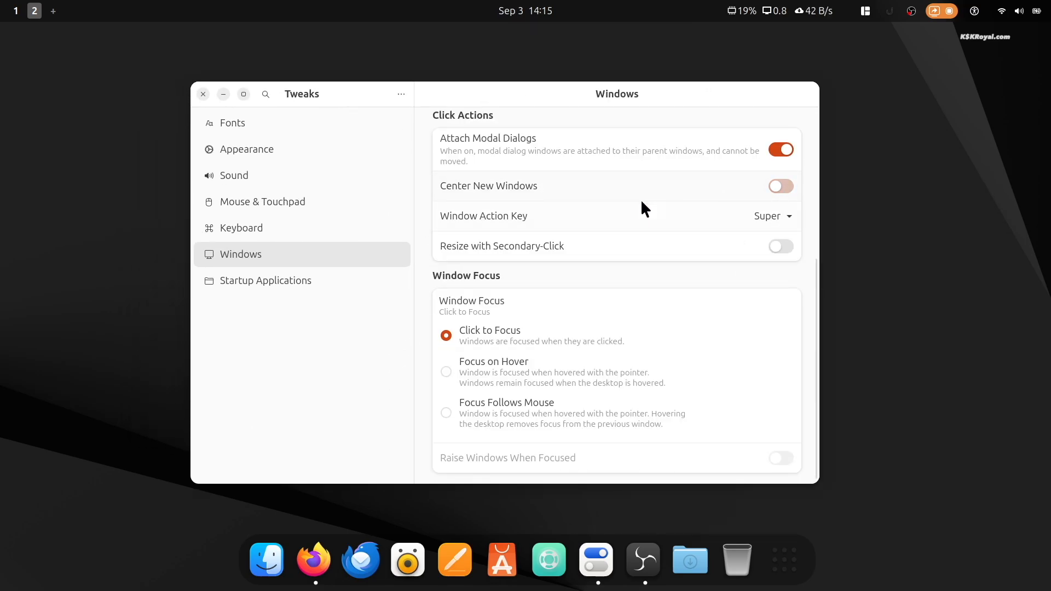
pyautogui.click(780, 185)
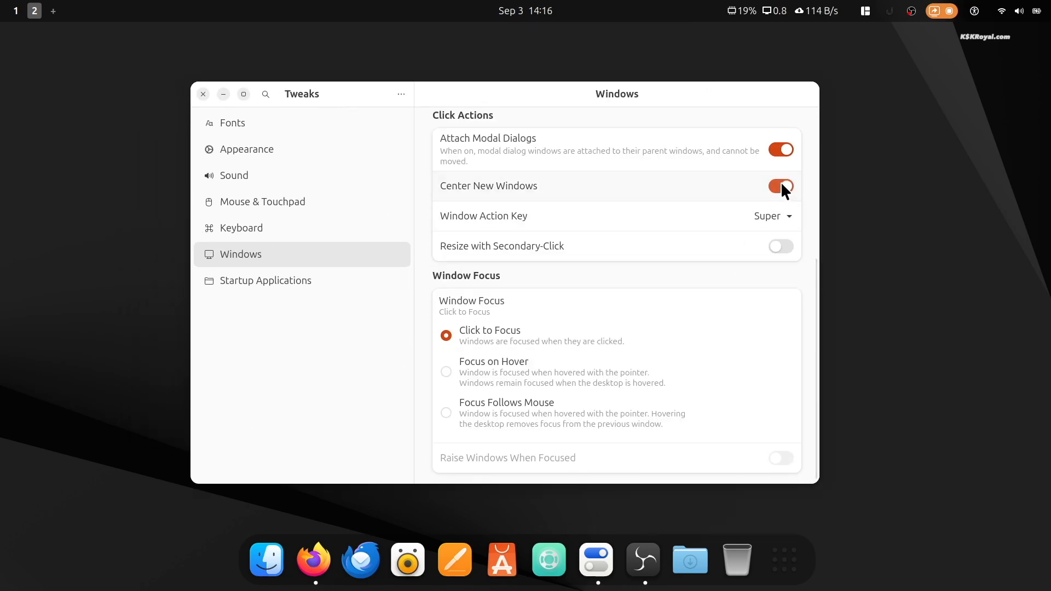
pyautogui.click(780, 186)
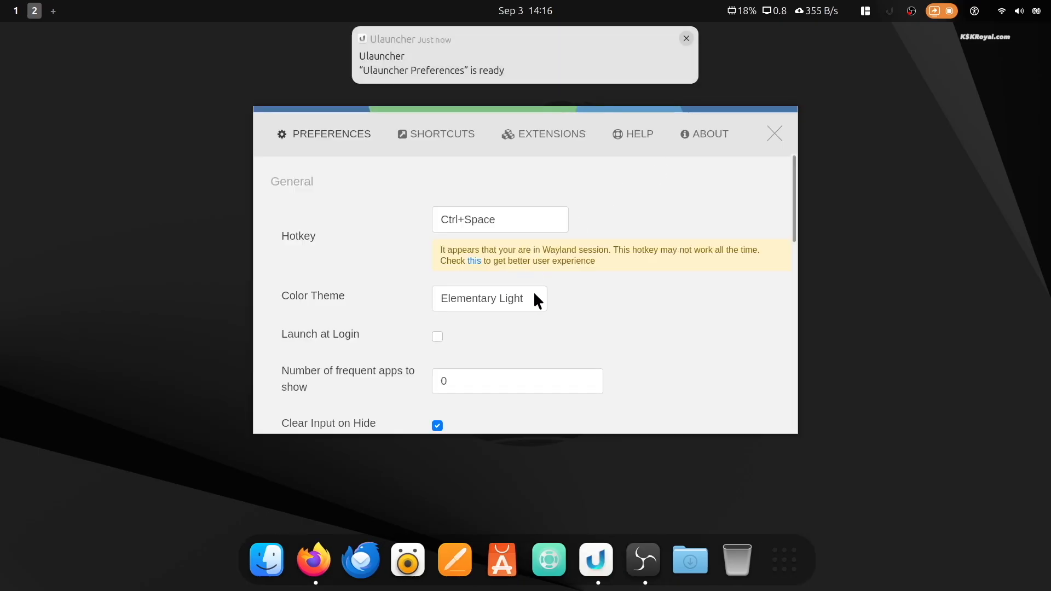
# - Choose the Liquid Glass Dark colour theme for Ulauncher and close its preferences
pyautogui.click(488, 298)
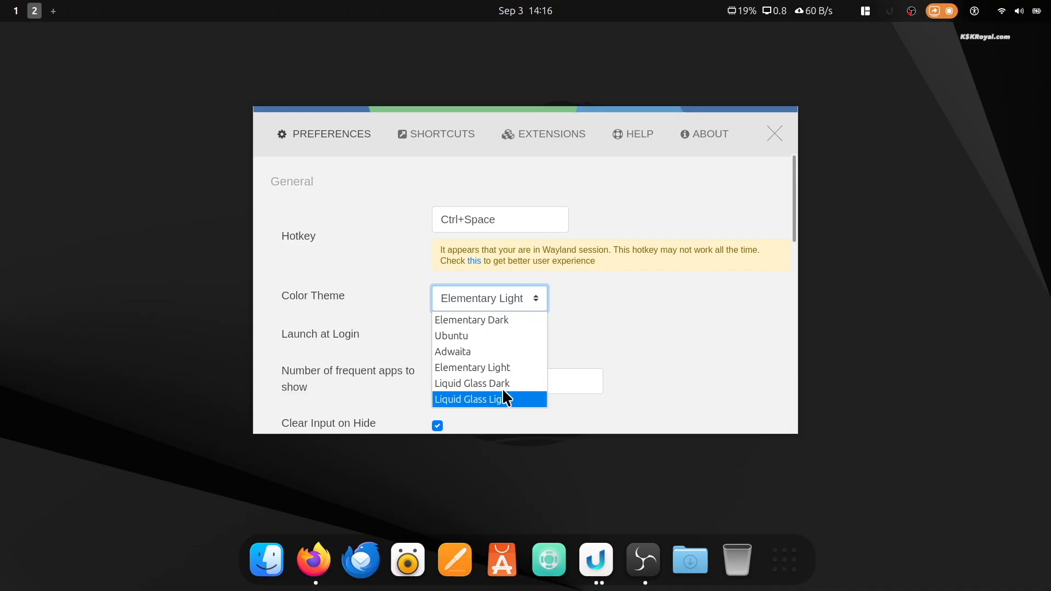
pyautogui.click(471, 383)
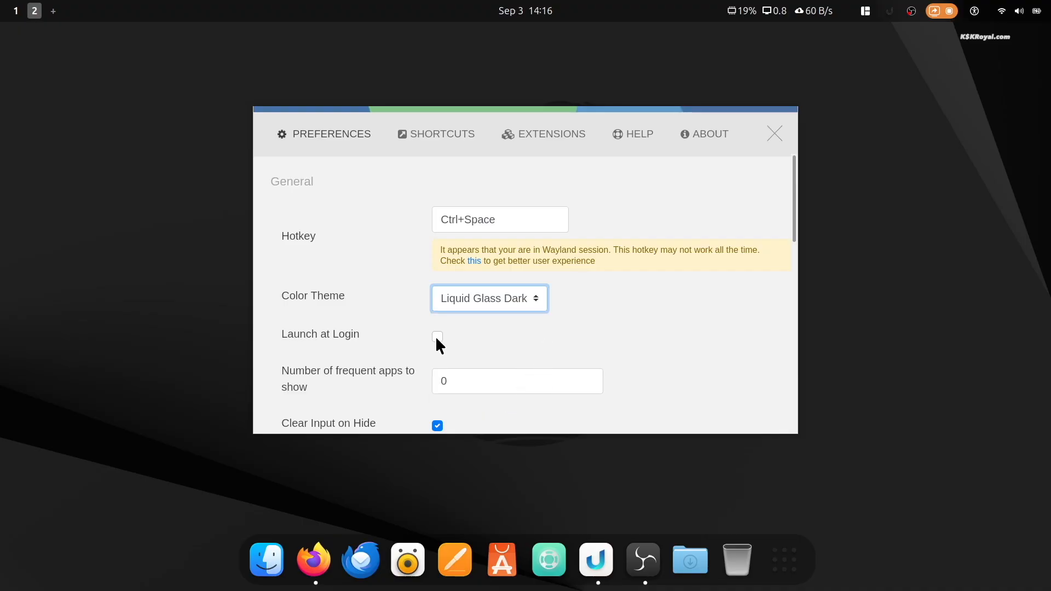
pyautogui.click(774, 134)
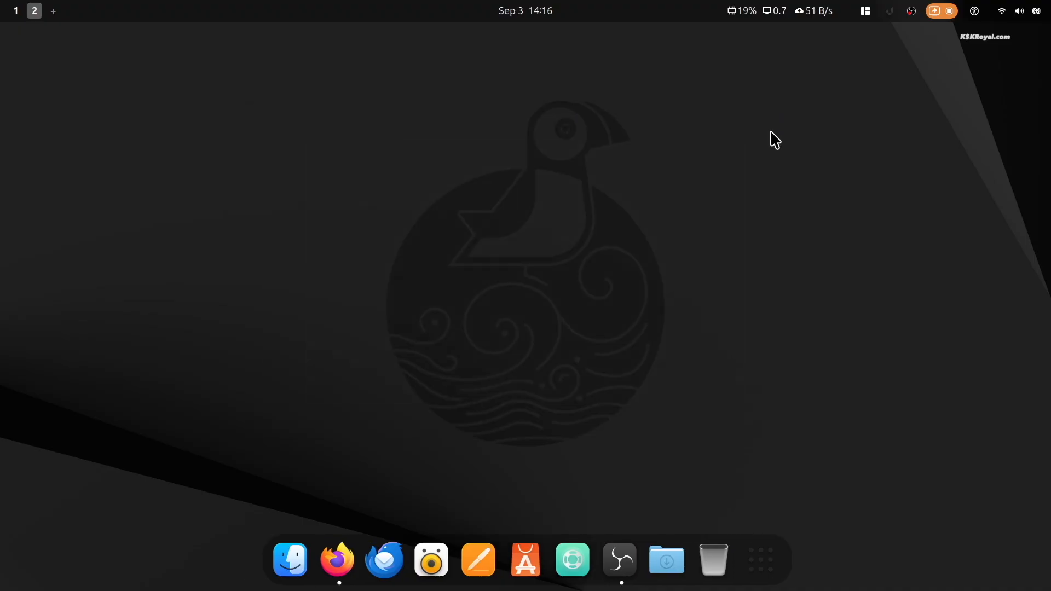
pyautogui.write('fie')
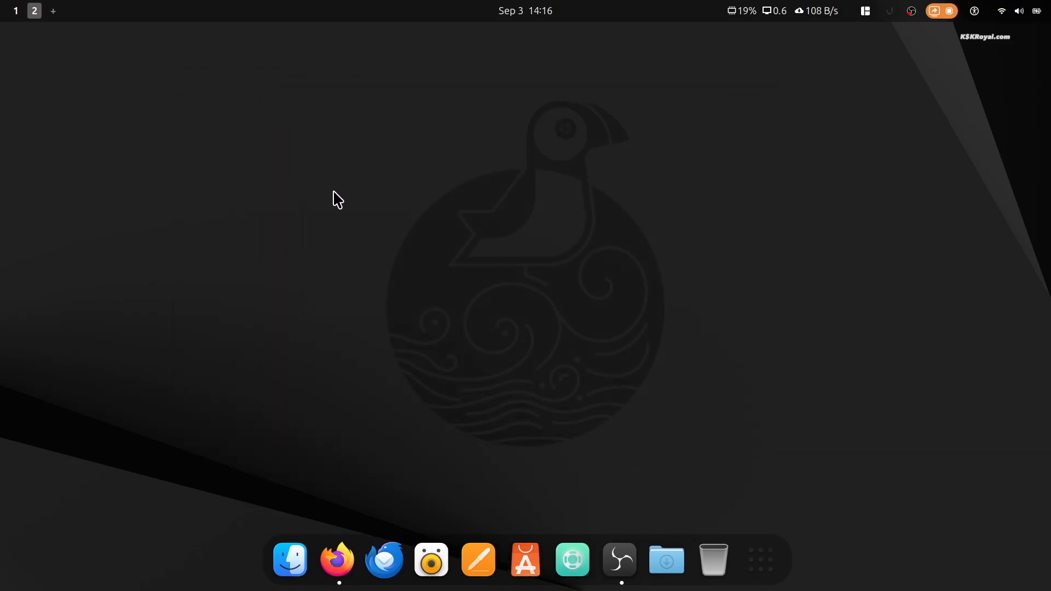
# - Open Firefox and Clocks to check their new macOS-style look
pyautogui.click(337, 559)
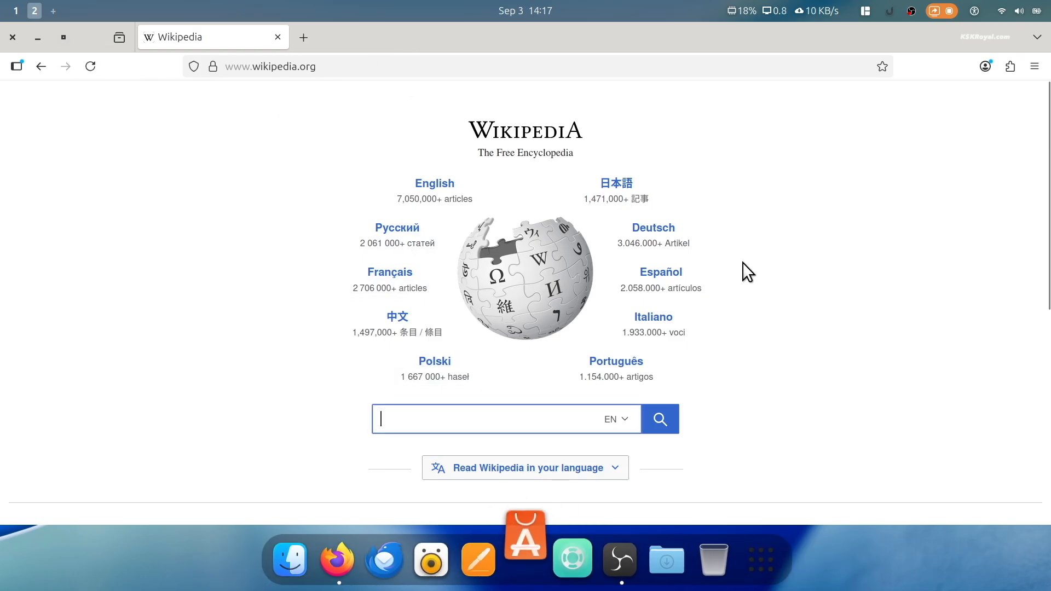
pyautogui.click(525, 558)
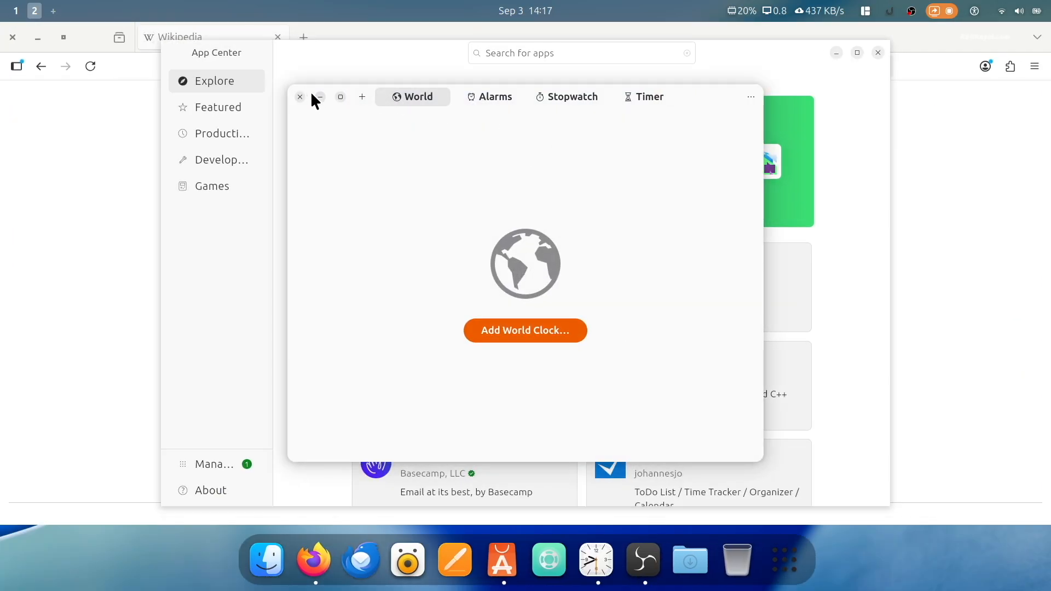
pyautogui.moveTo(798, 557)
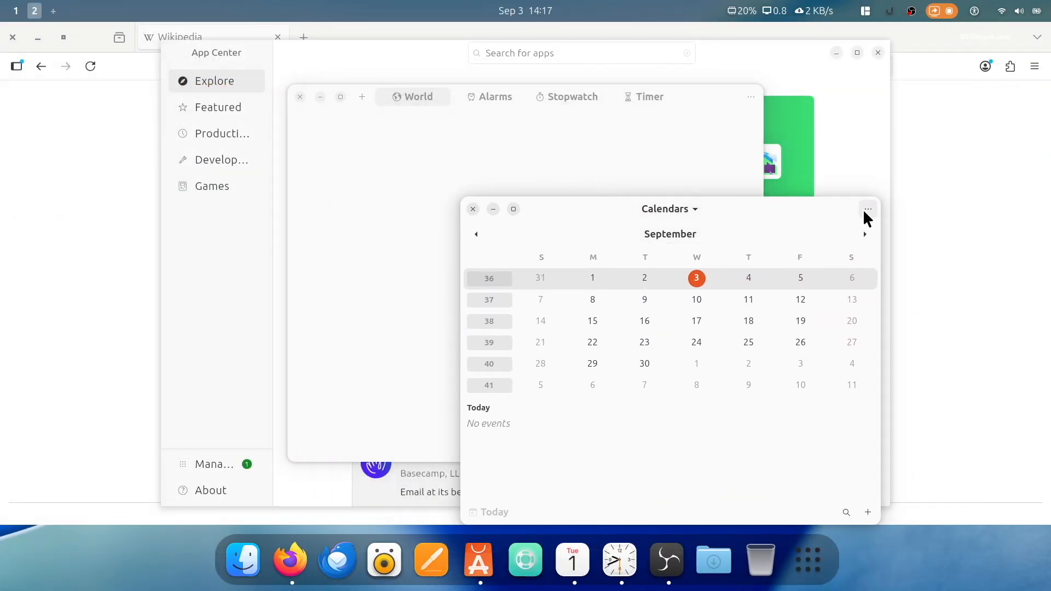
pyautogui.click(869, 208)
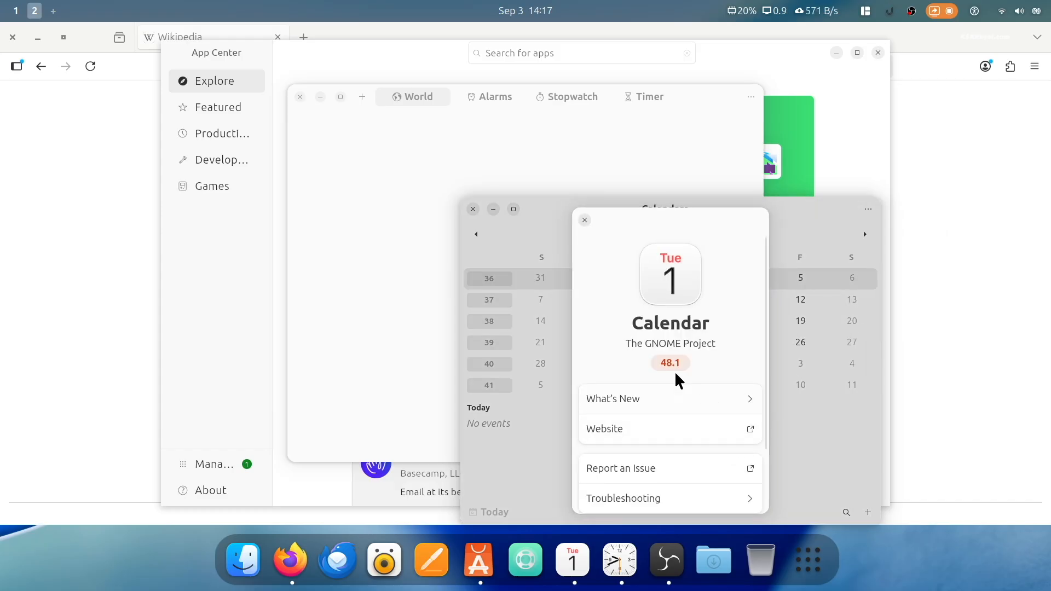
# - Close Calendar's About dialog and the Calendar, Clocks and App Center windows
pyautogui.click(584, 221)
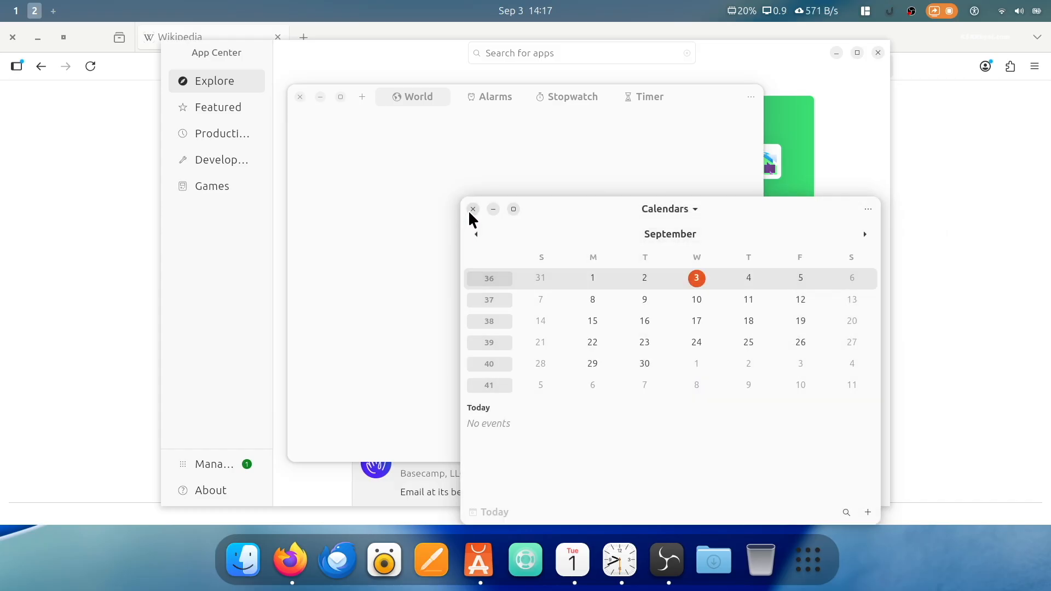
pyautogui.click(473, 209)
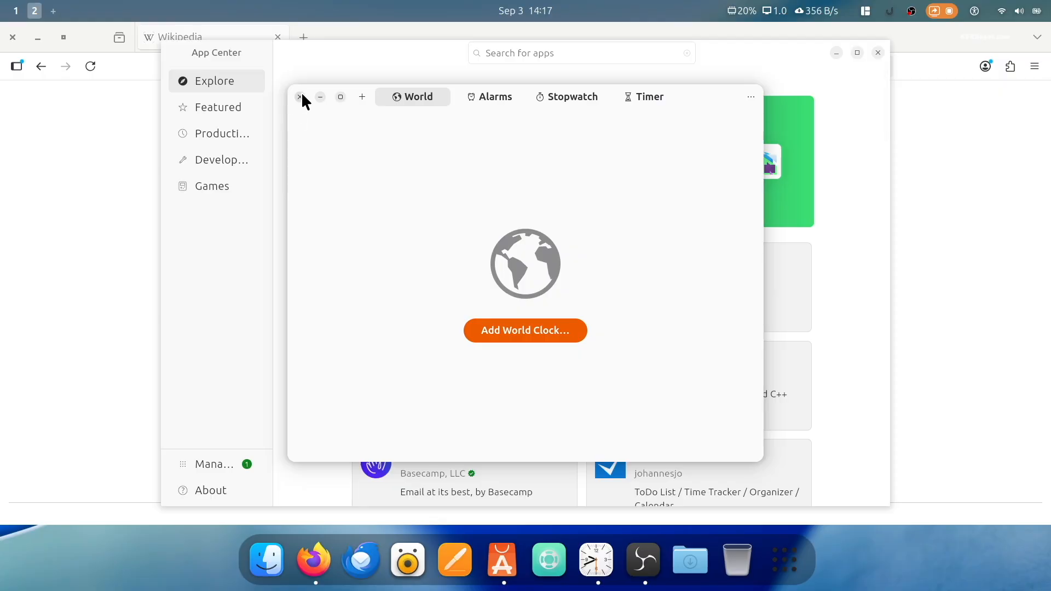
pyautogui.click(299, 96)
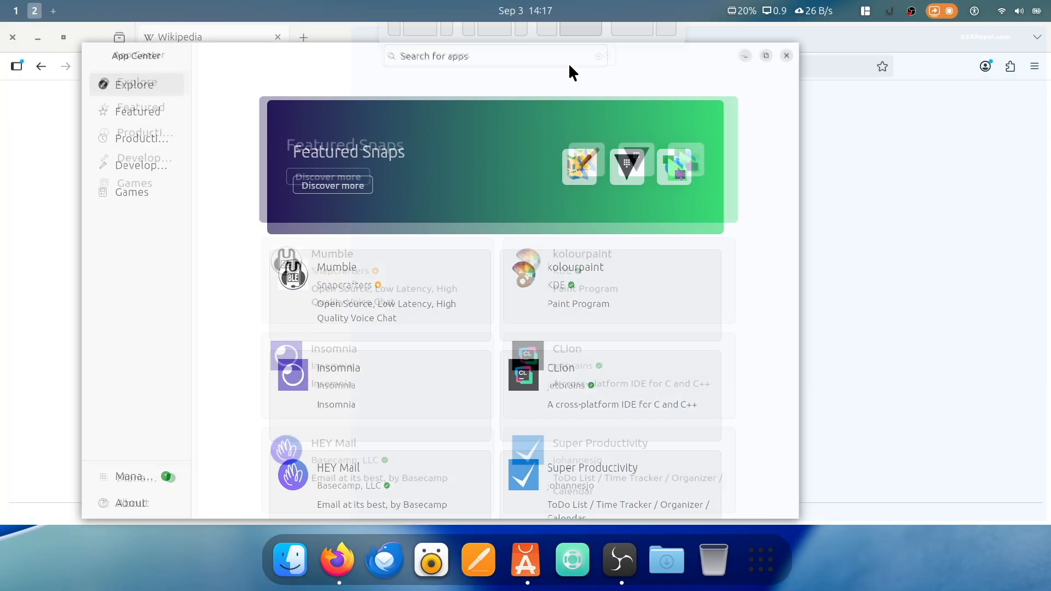
pyautogui.click(785, 55)
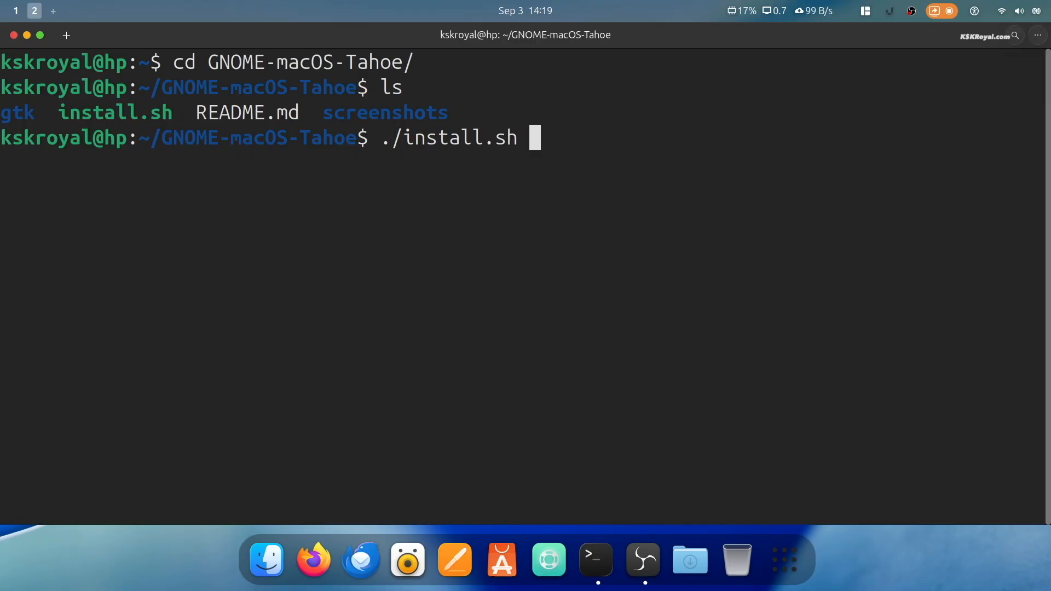
# - Install Tahoe-Light with libadwaita override (./install.sh -l -la), then run sudo reboot now
pyautogui.write('-')
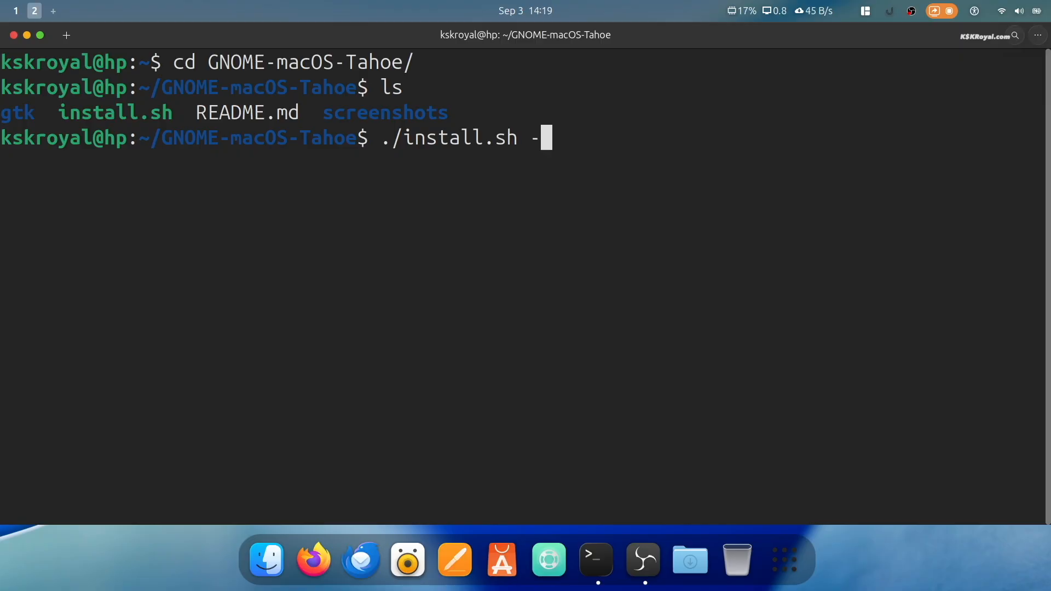
pyautogui.write('l -la')
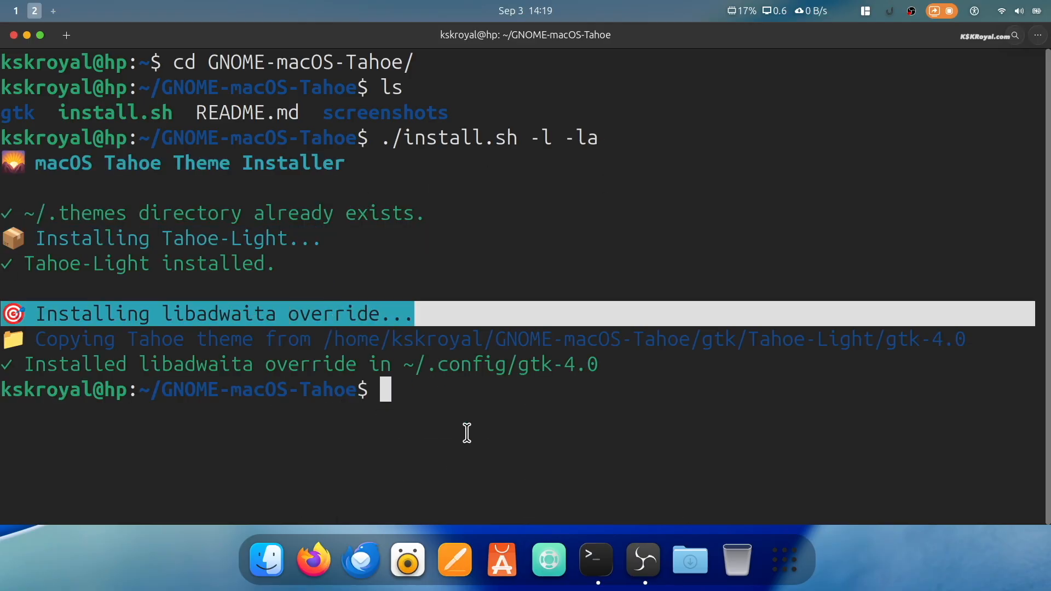
pyautogui.write('sudo reb')
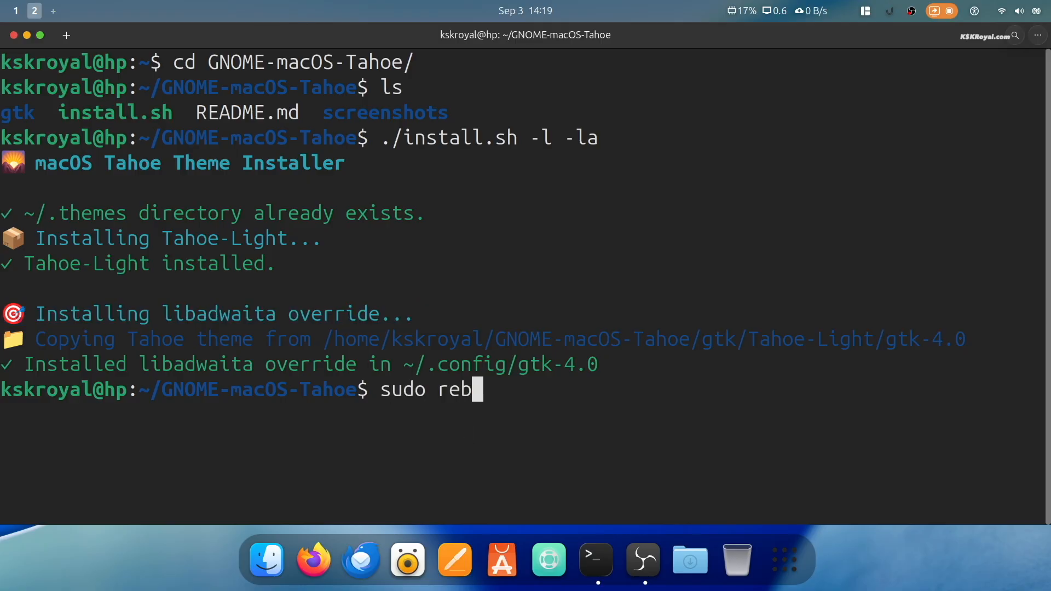
pyautogui.write('oot now')
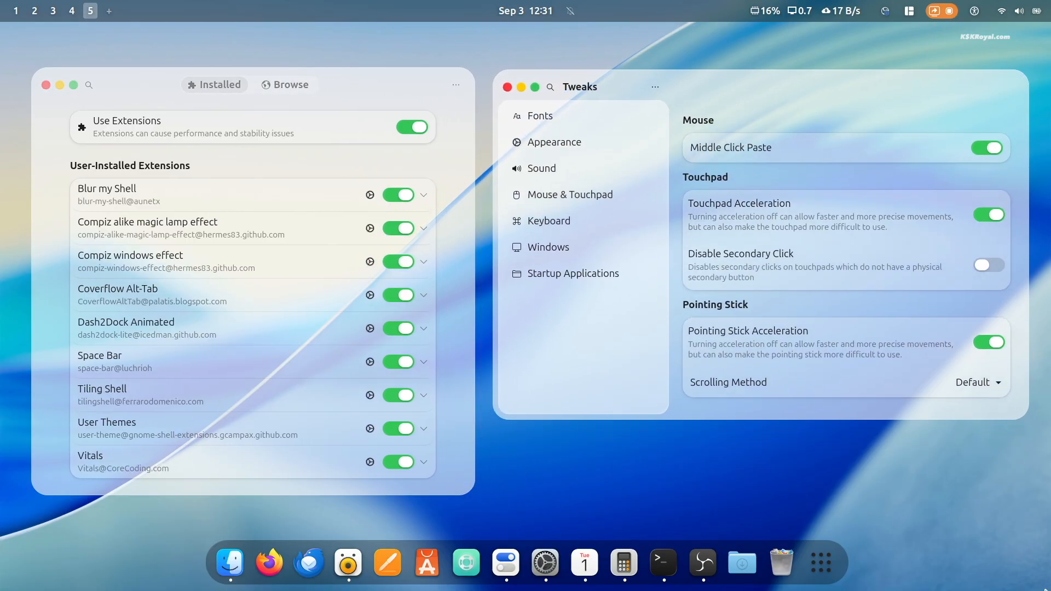
# - Apply the dark Tahoe variant with libadwaita override using ./install.sh -d -la
pyautogui.click(71, 10)
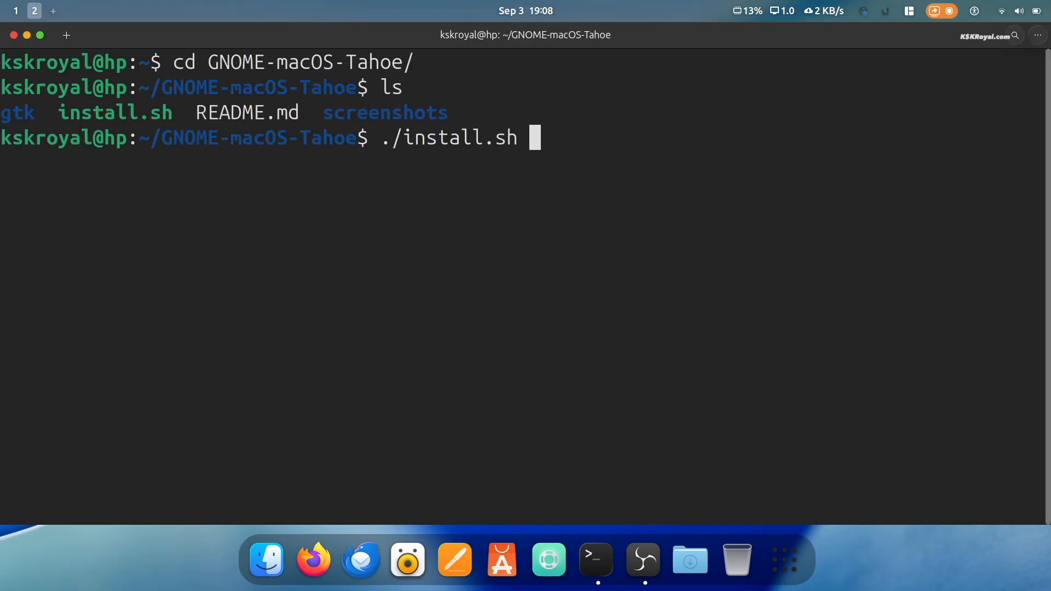
pyautogui.write('-d -la')
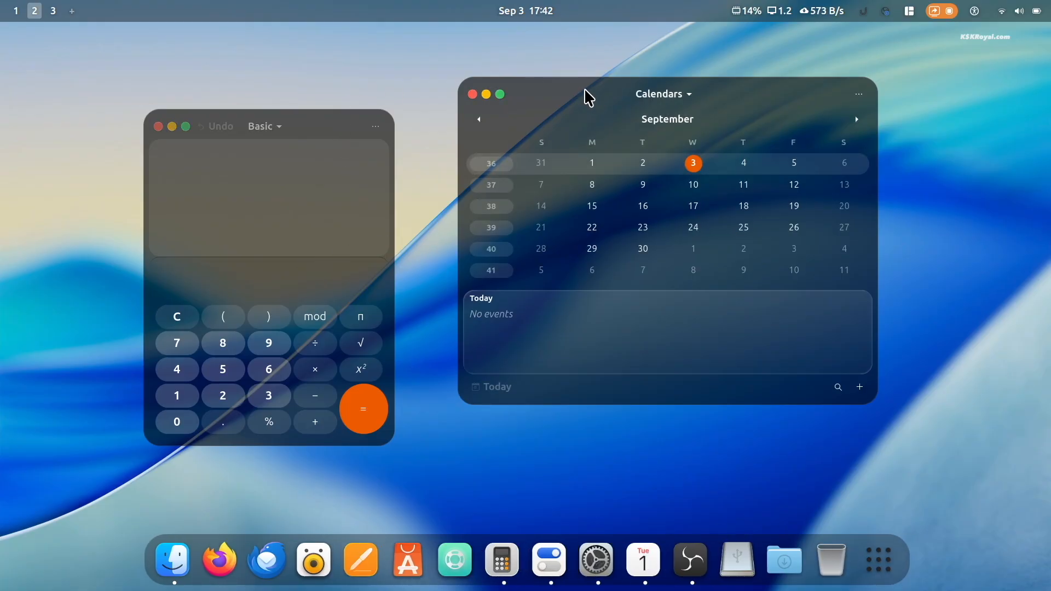
pyautogui.click(53, 11)
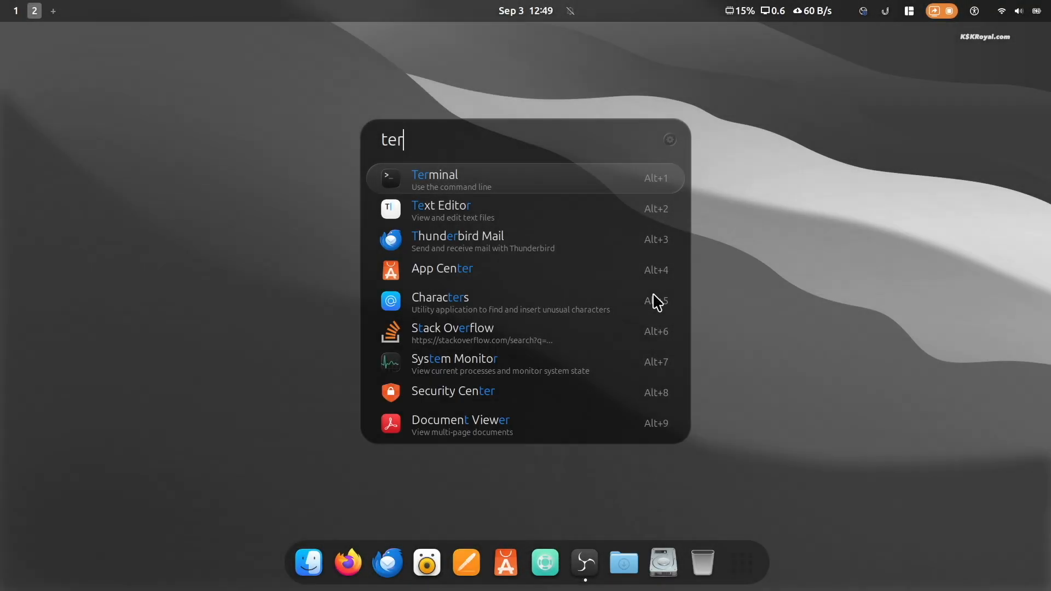
# - Launch Terminal from search results and uninstall the theme with ./install.sh -u
pyautogui.click(434, 179)
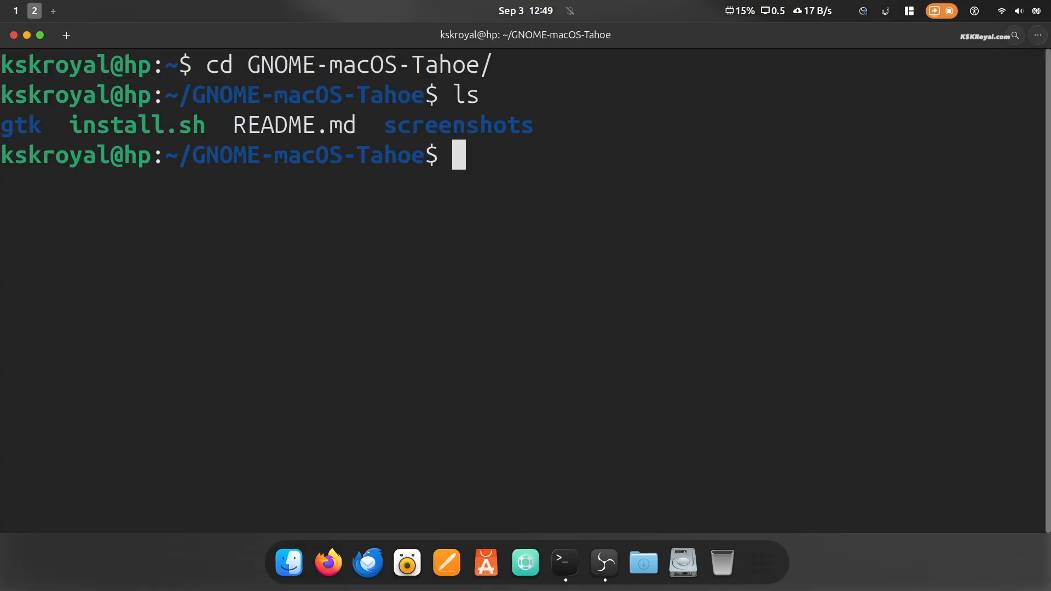
pyautogui.write('./install.sh')
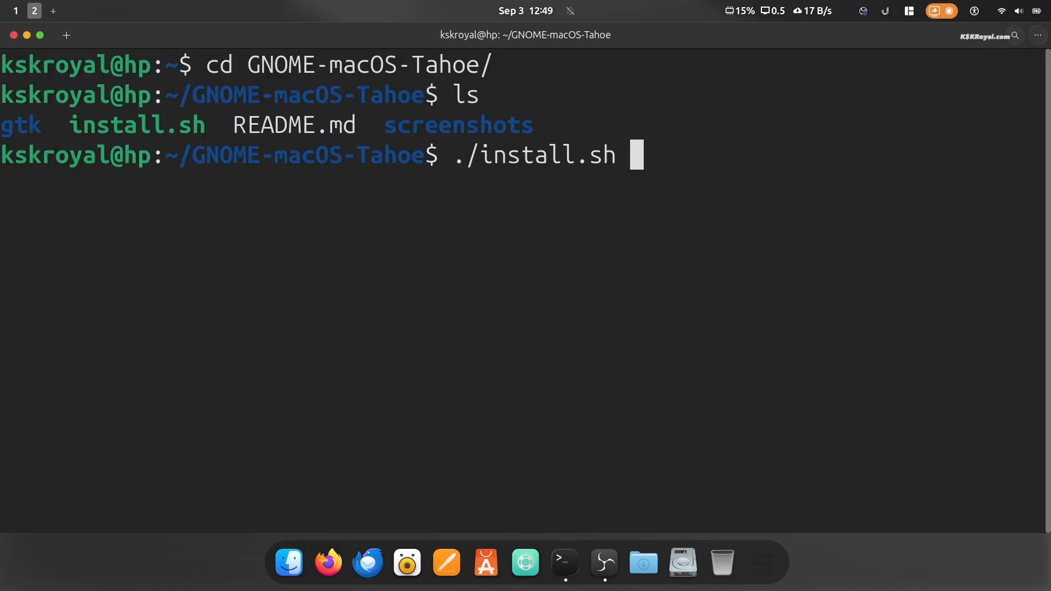
pyautogui.write('-u')
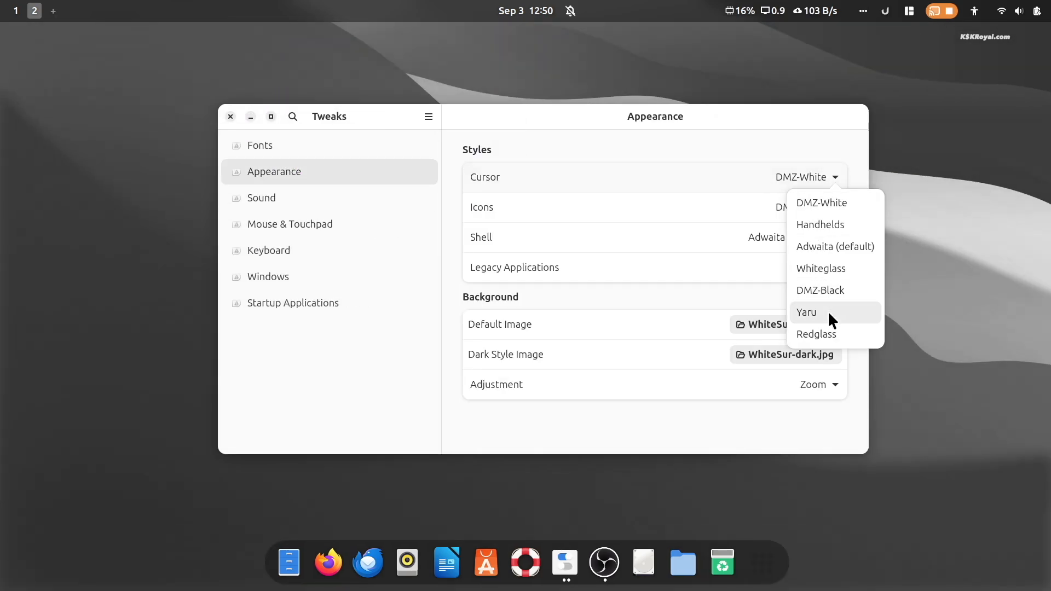
# - Set the cursor theme to Yaru and titlebar button placement to Right
pyautogui.click(806, 311)
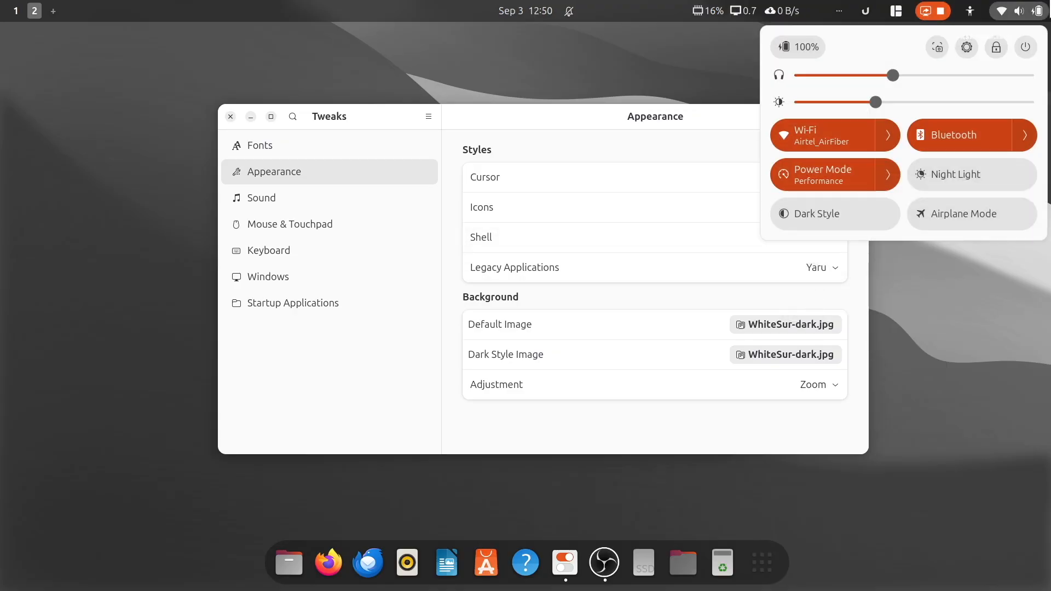
pyautogui.moveTo(717, 134)
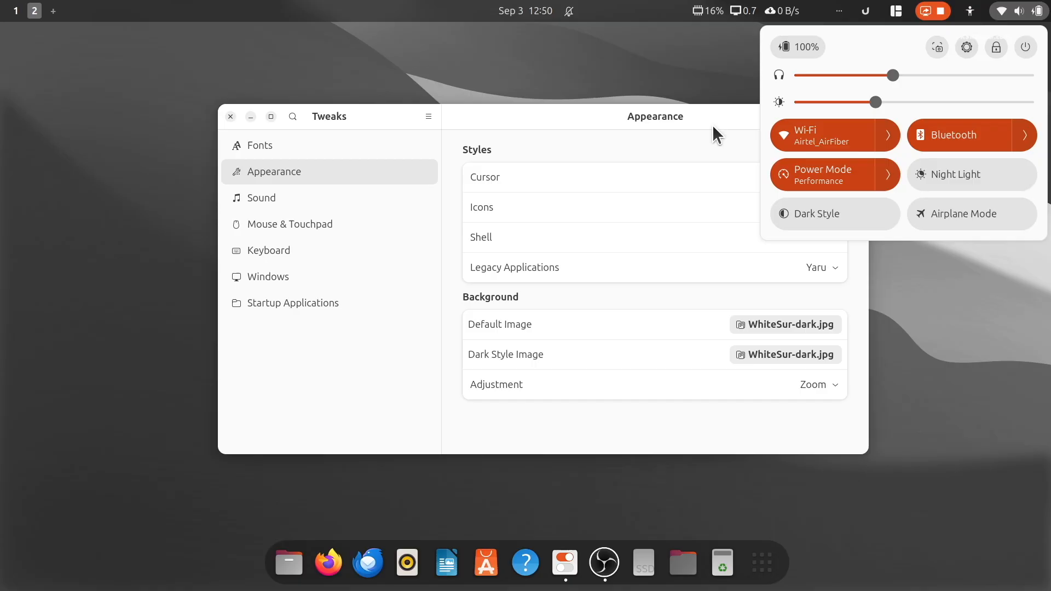
pyautogui.click(268, 276)
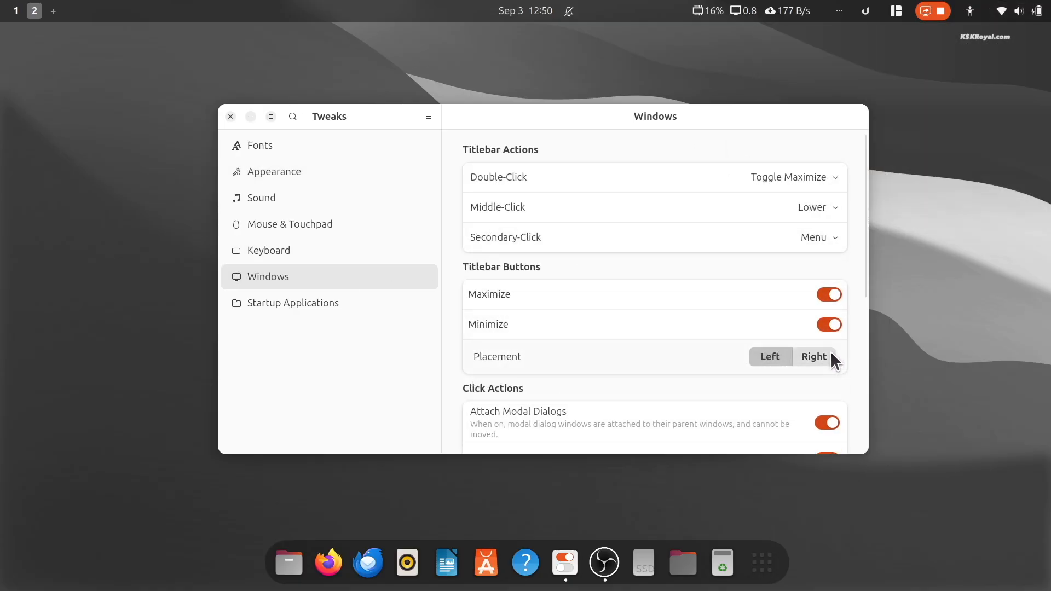
pyautogui.click(230, 116)
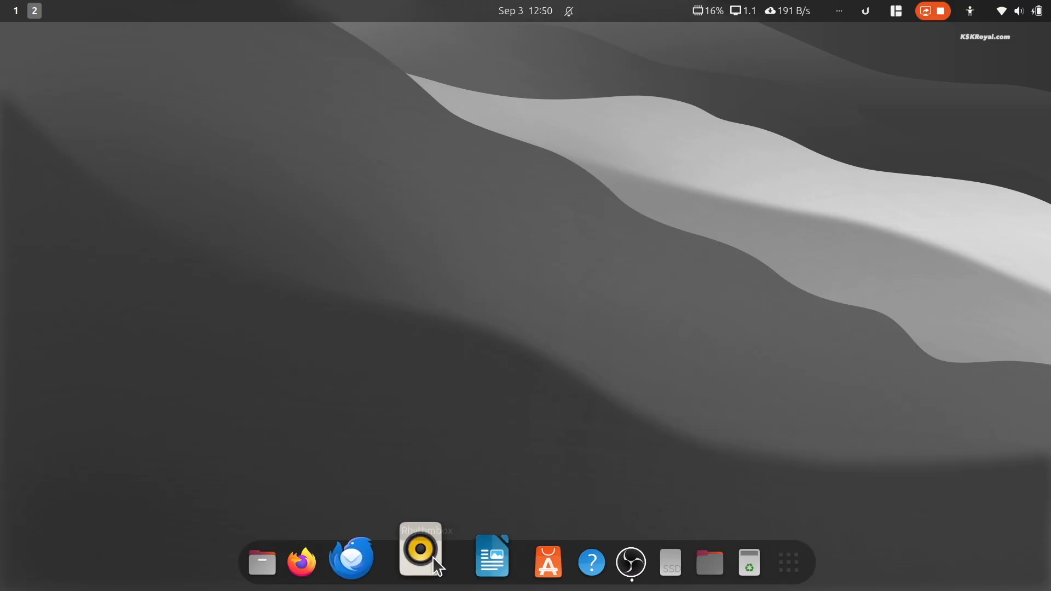
# - Restore the 2025-09-03 snapshot, accepting default target devices, file list and warning
pyautogui.click(262, 562)
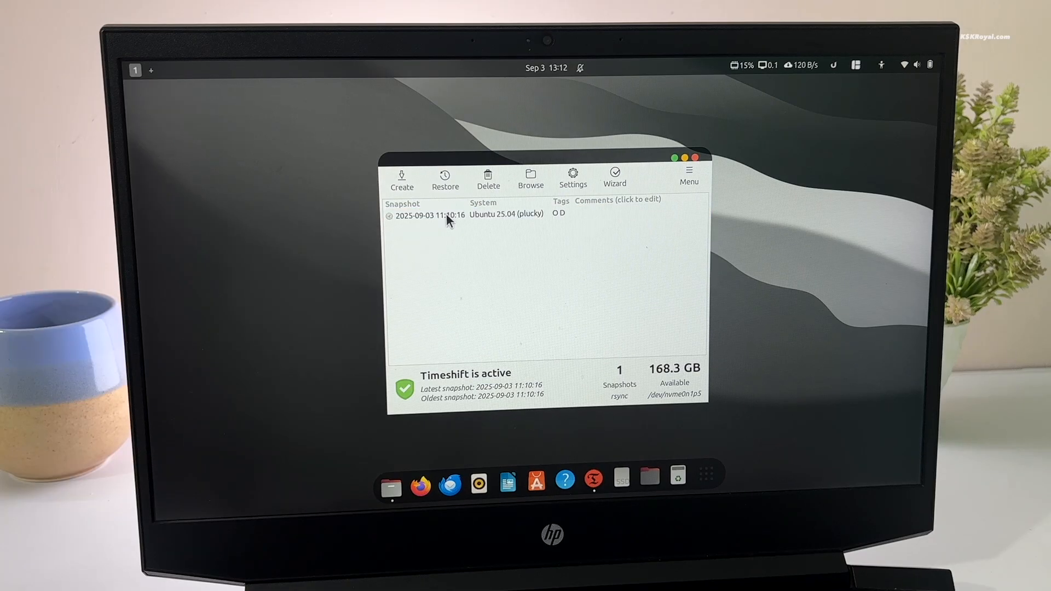
pyautogui.click(445, 179)
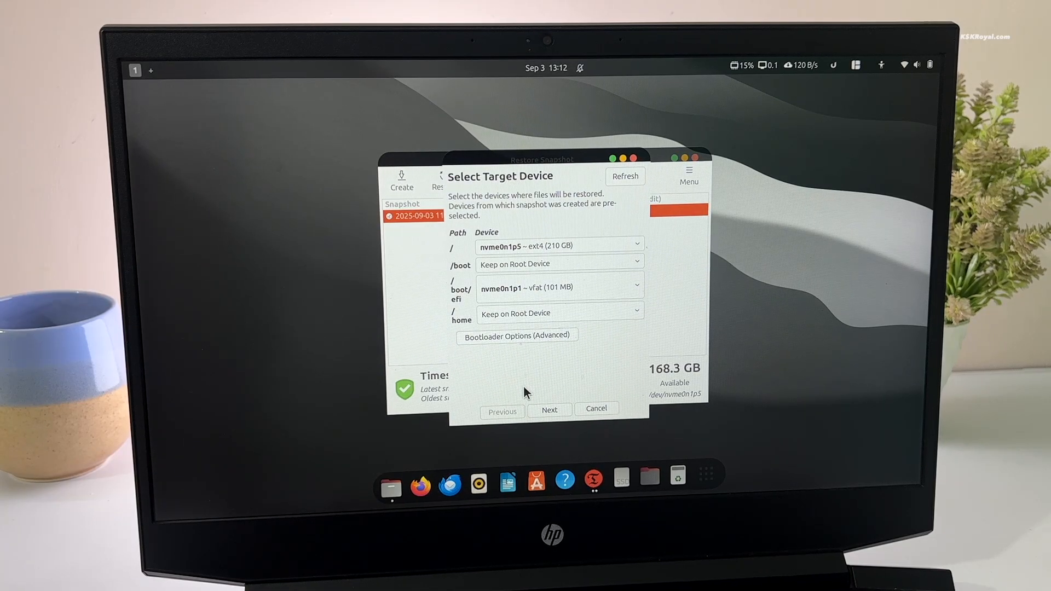
pyautogui.click(549, 410)
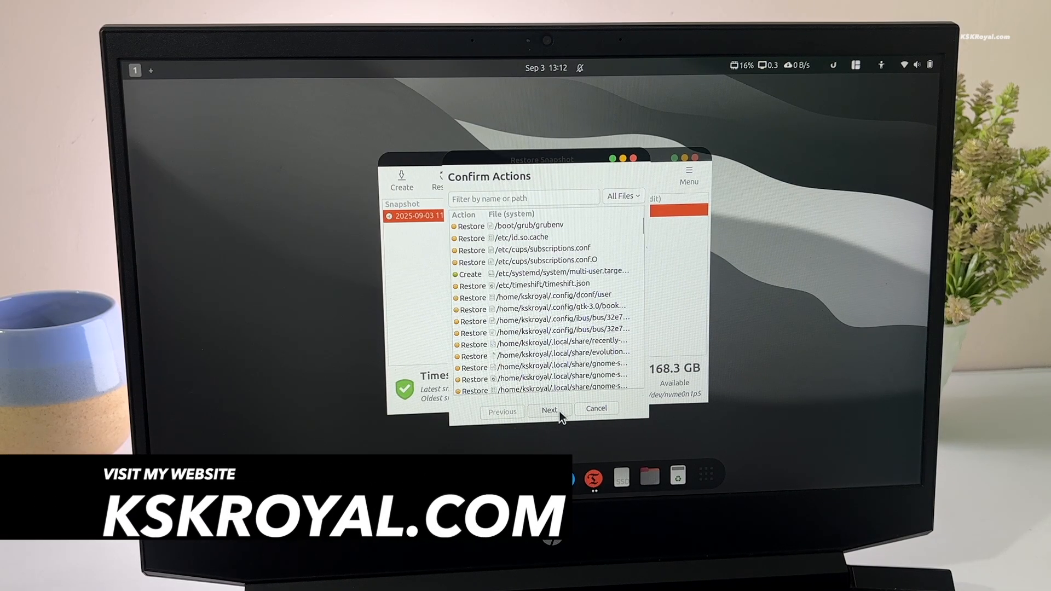
pyautogui.click(549, 409)
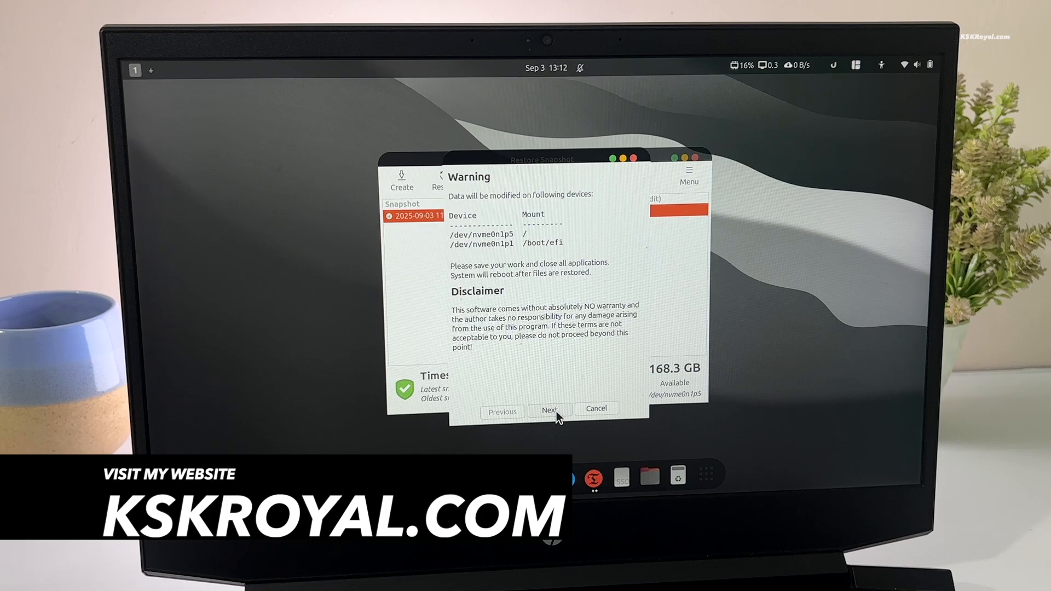
pyautogui.click(549, 409)
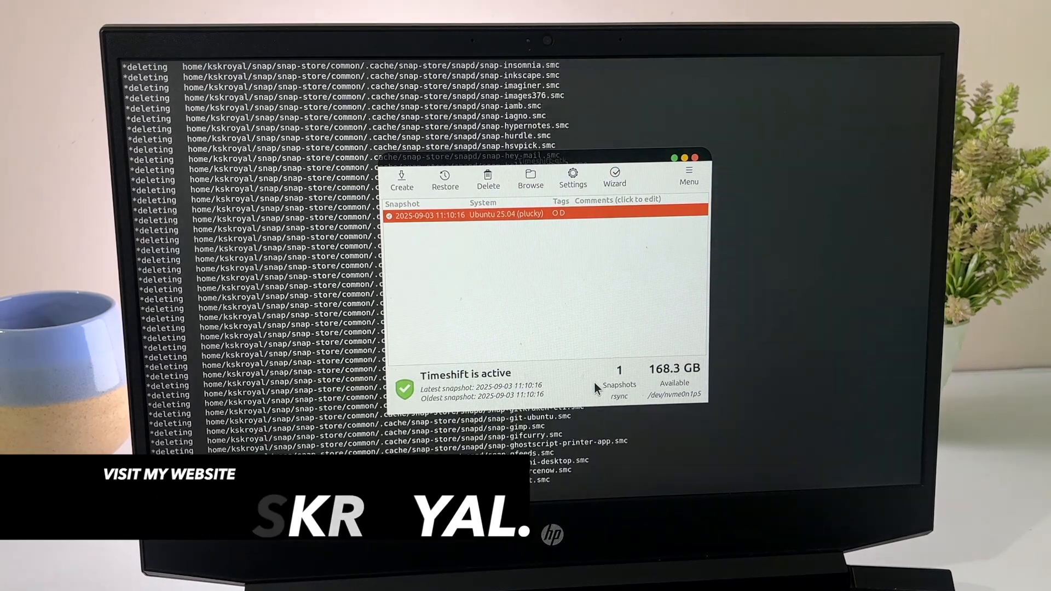